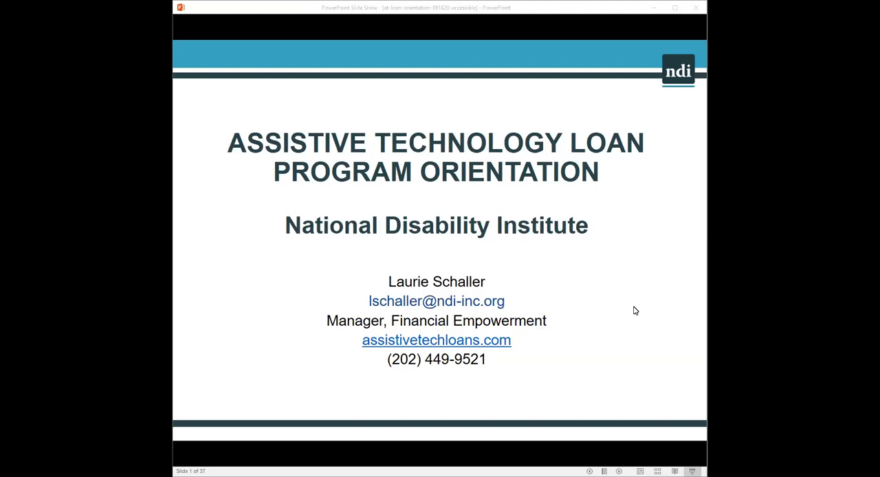
mouse_move(626, 296)
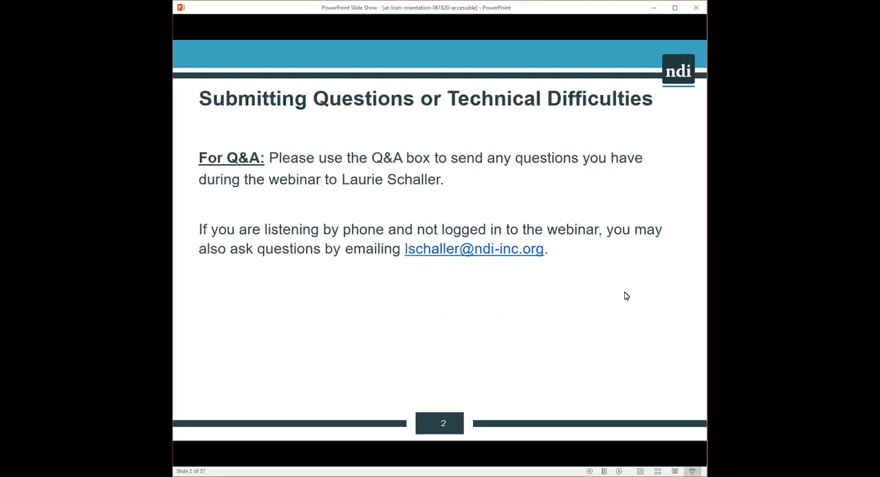
mouse_move(639, 303)
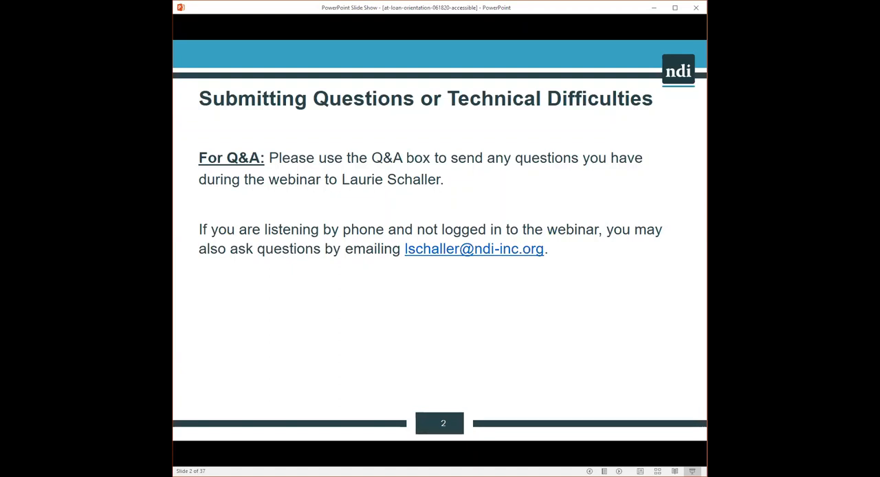
mouse_move(377, 323)
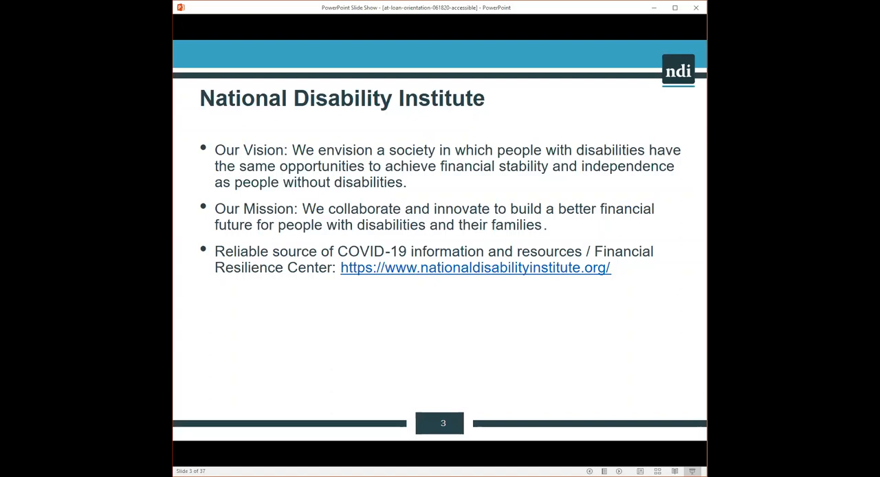
mouse_move(431, 345)
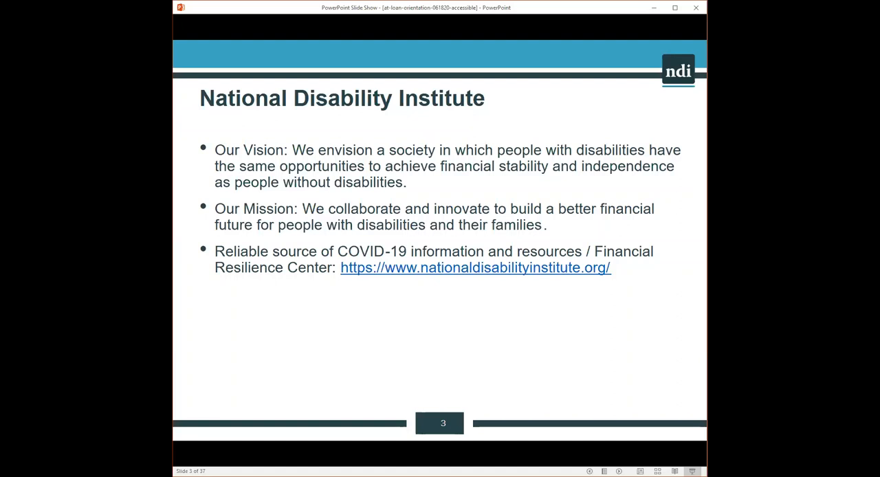
mouse_move(492, 355)
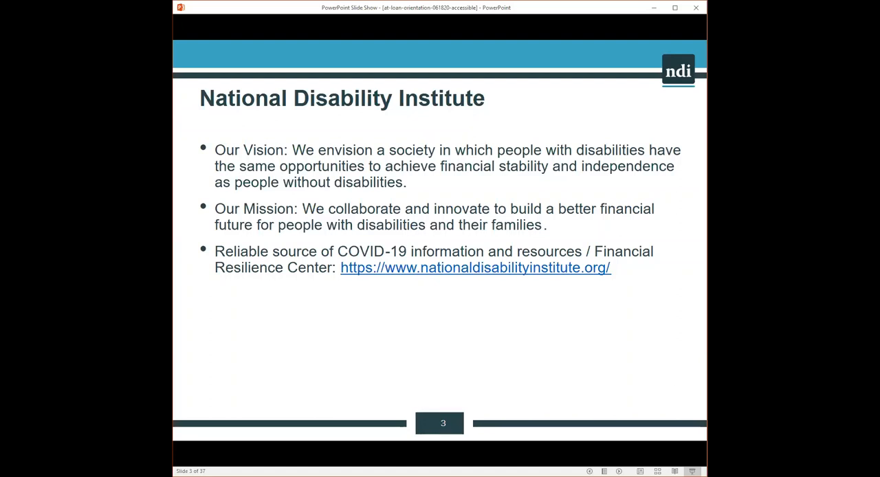
mouse_move(511, 343)
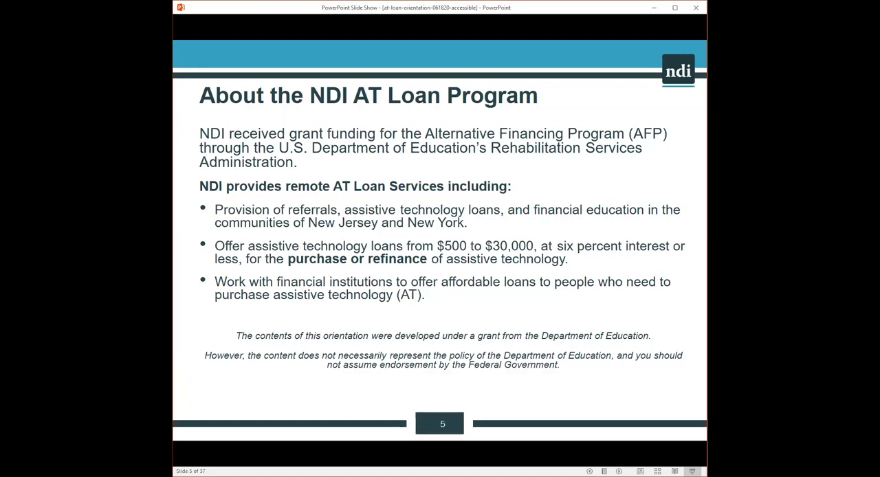
mouse_move(440, 237)
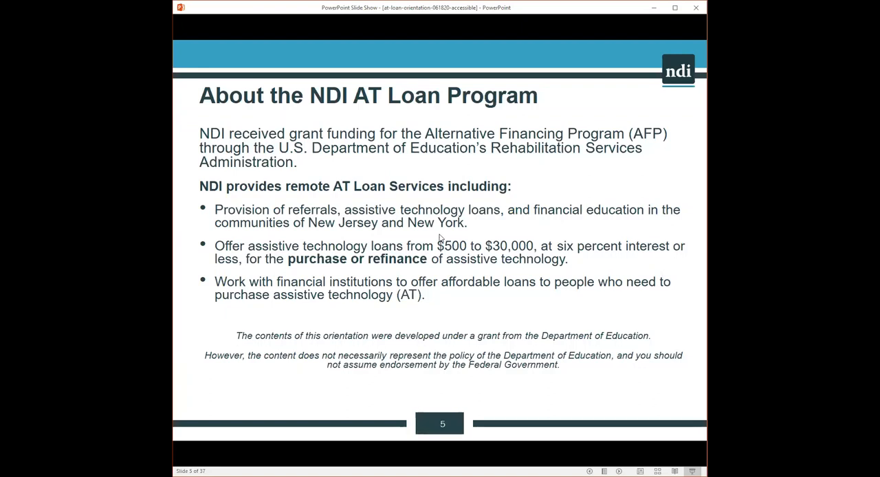
mouse_move(465, 273)
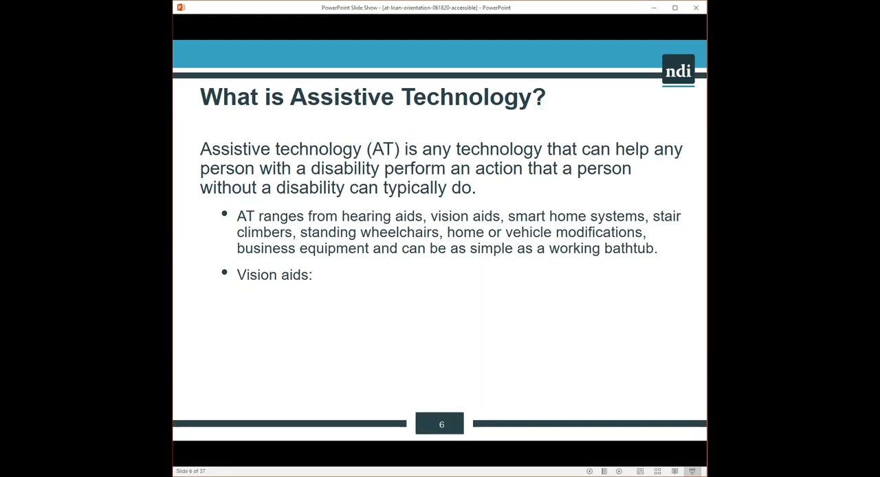
mouse_move(546, 268)
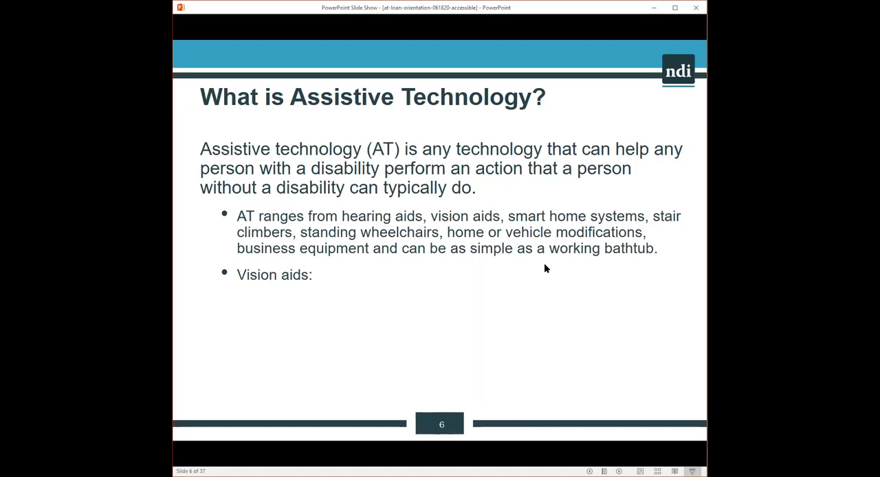
mouse_move(517, 270)
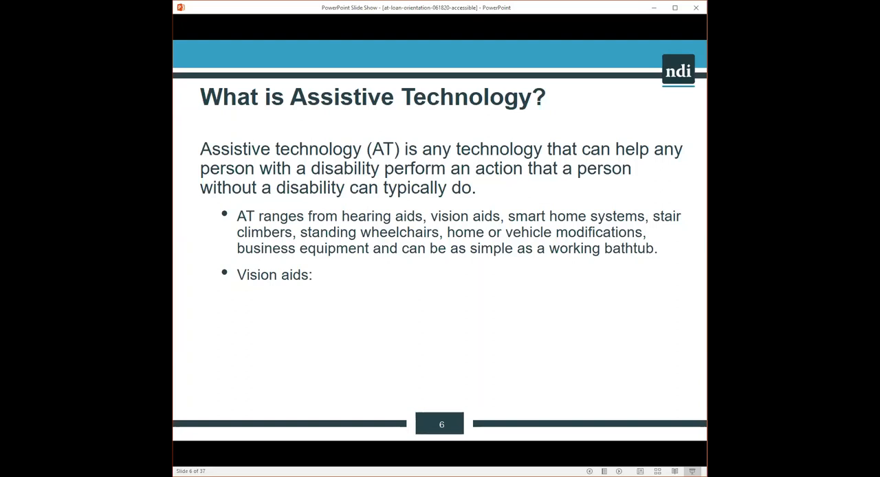
mouse_move(346, 285)
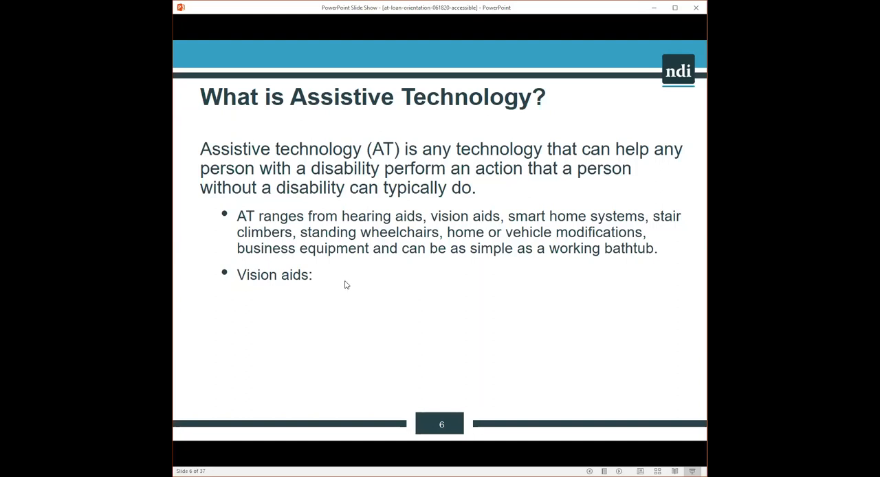
mouse_move(415, 297)
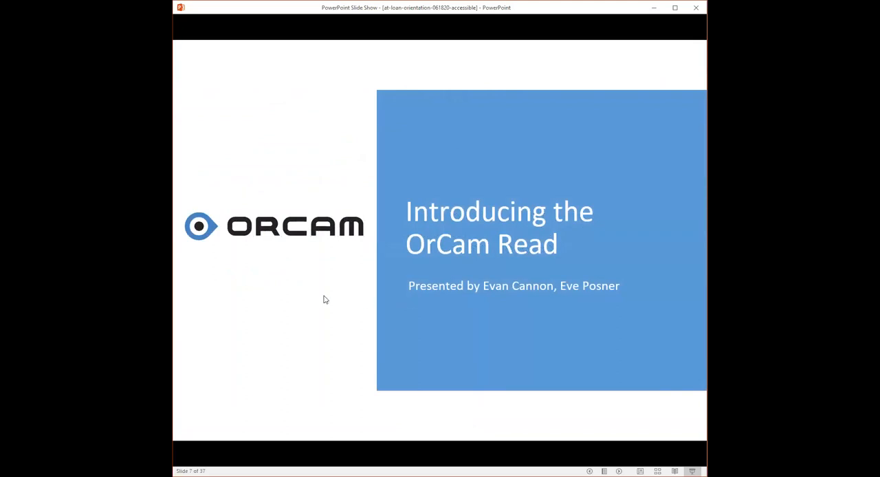
mouse_move(325, 299)
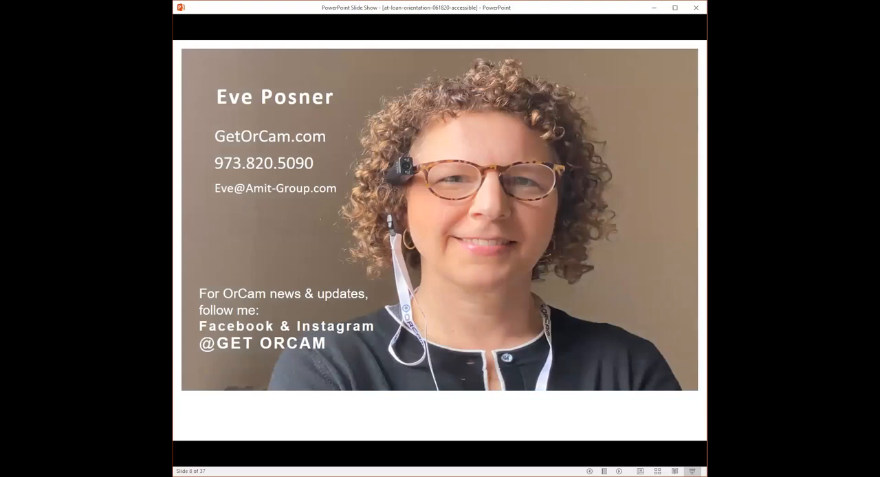
mouse_move(631, 254)
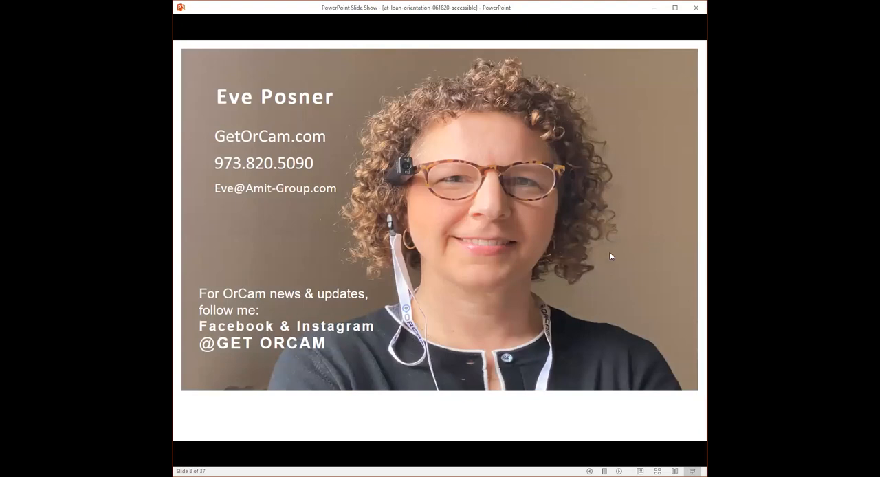
mouse_move(628, 270)
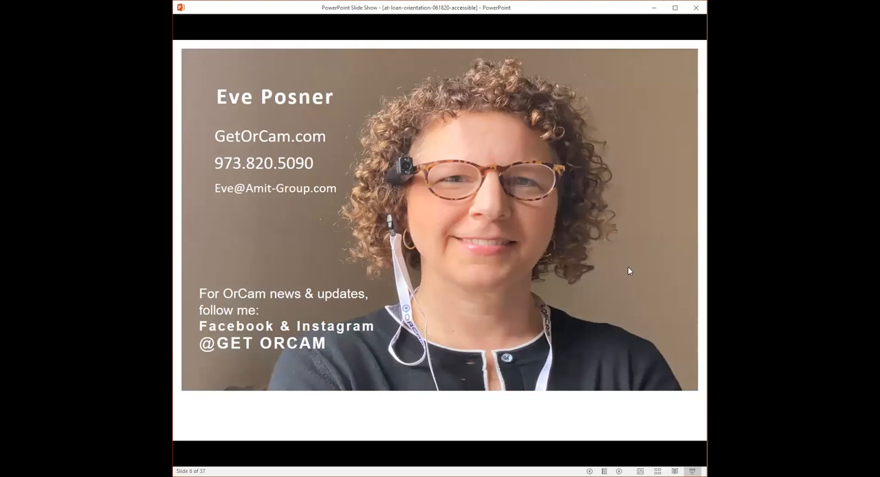
mouse_move(635, 266)
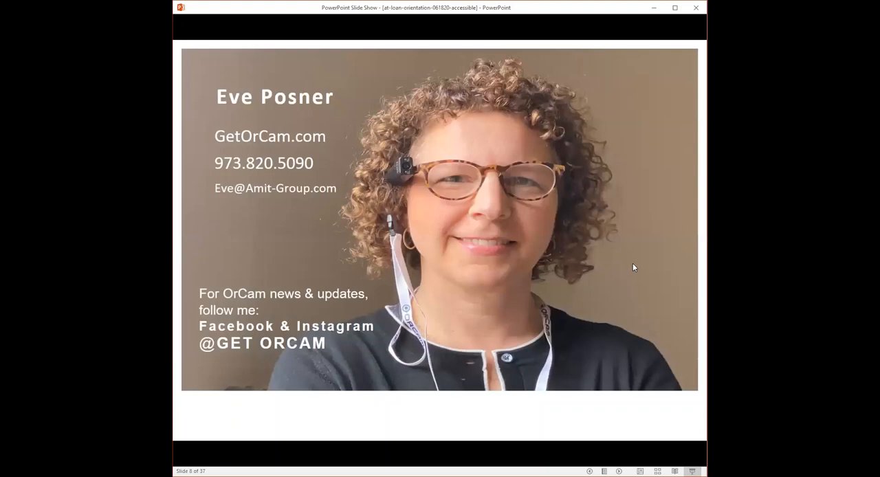
mouse_move(645, 269)
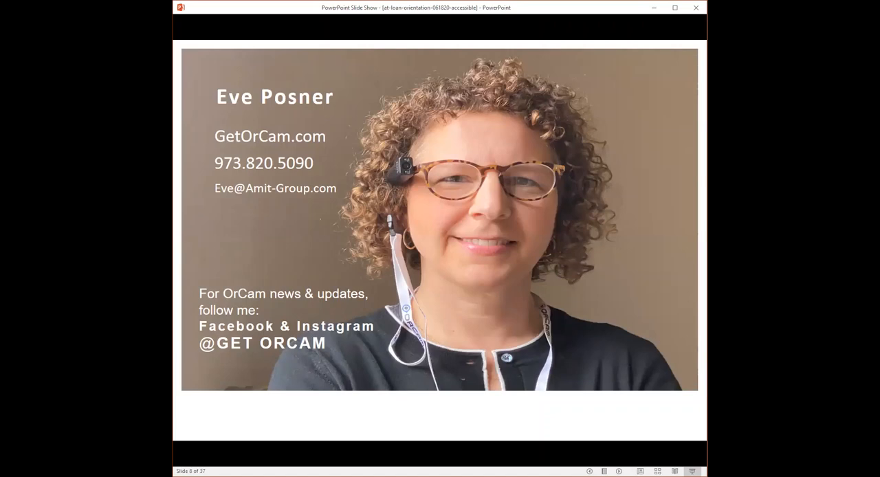
mouse_move(598, 293)
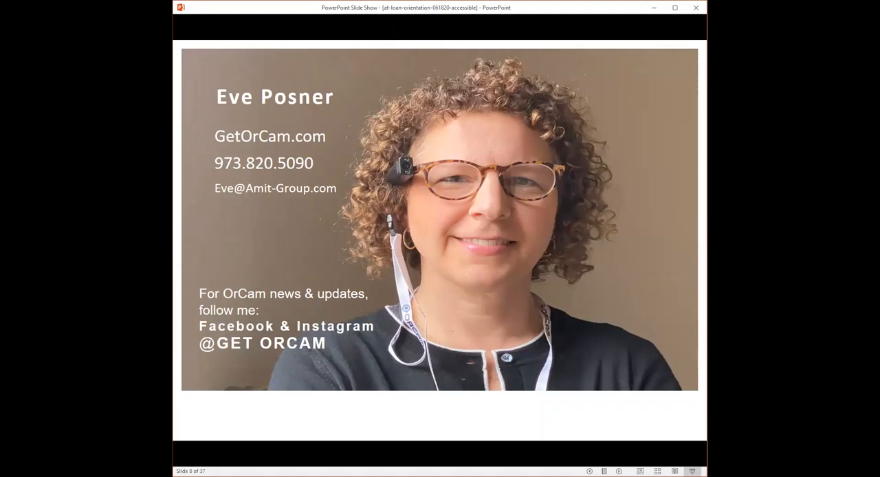
mouse_move(604, 299)
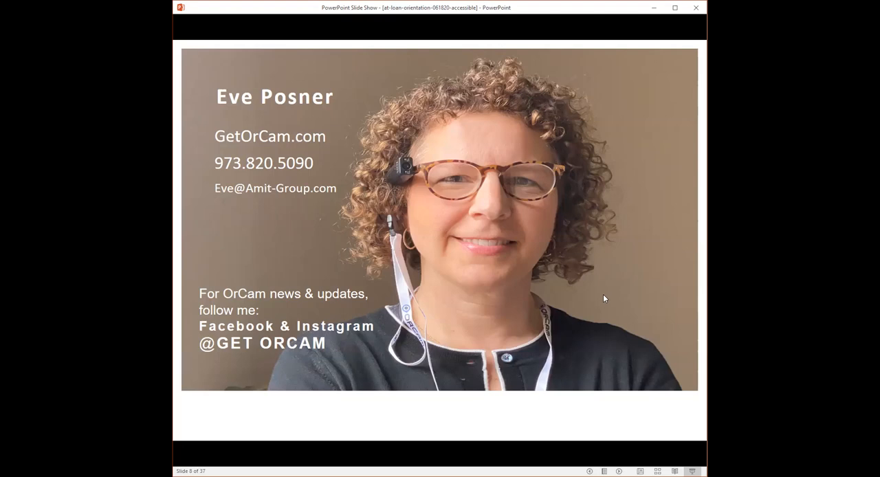
mouse_move(612, 294)
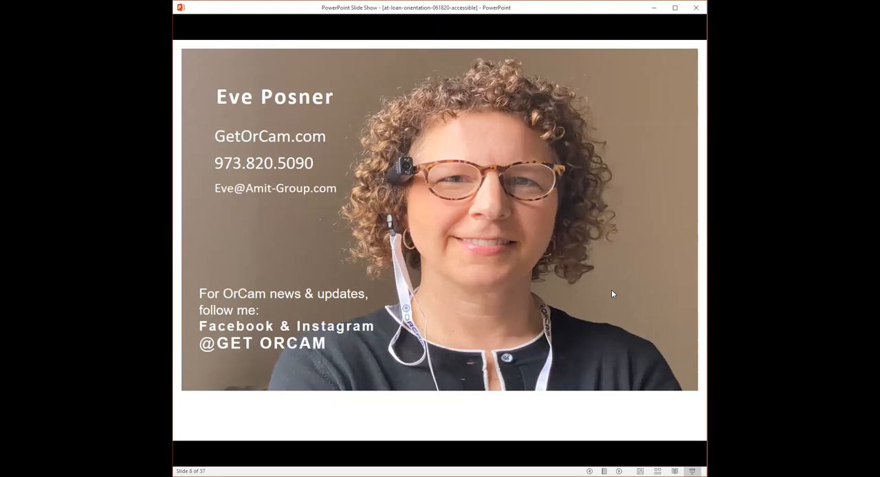
mouse_move(625, 284)
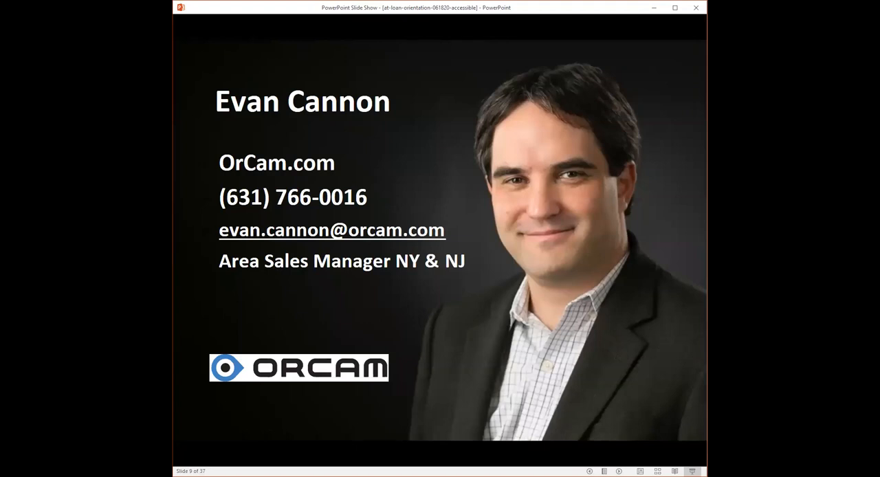
mouse_move(403, 309)
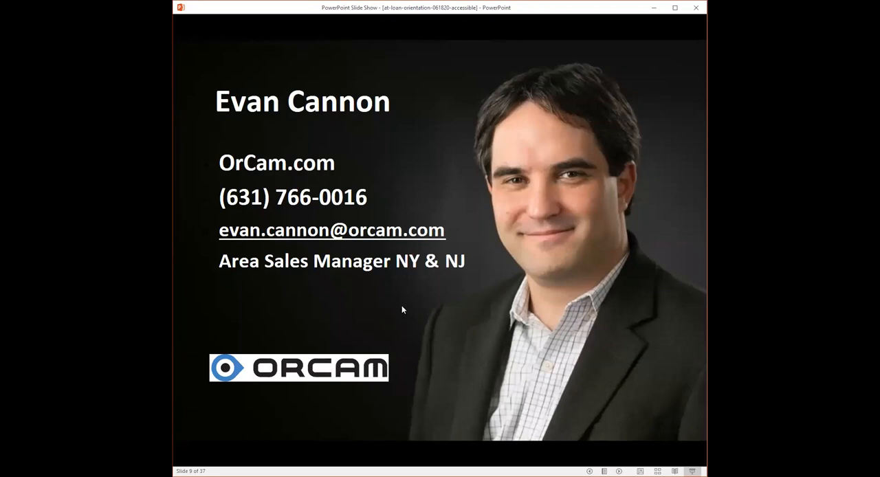
mouse_move(571, 308)
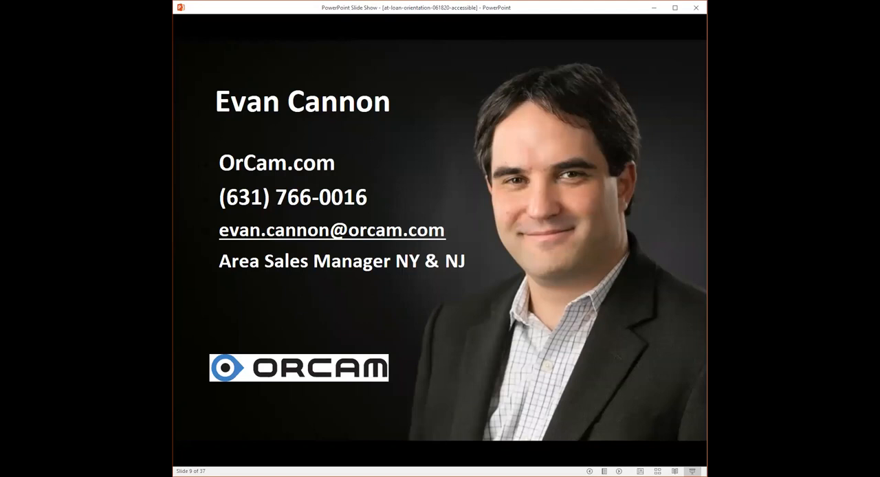
mouse_move(420, 309)
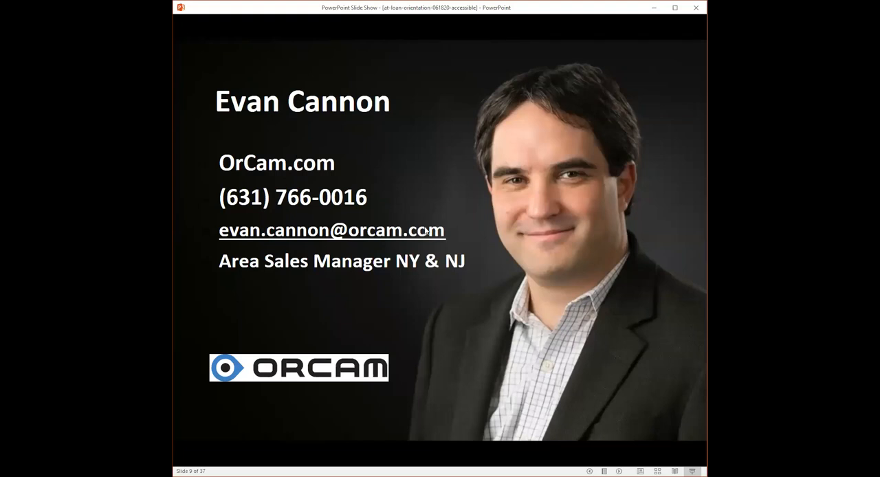
mouse_move(576, 297)
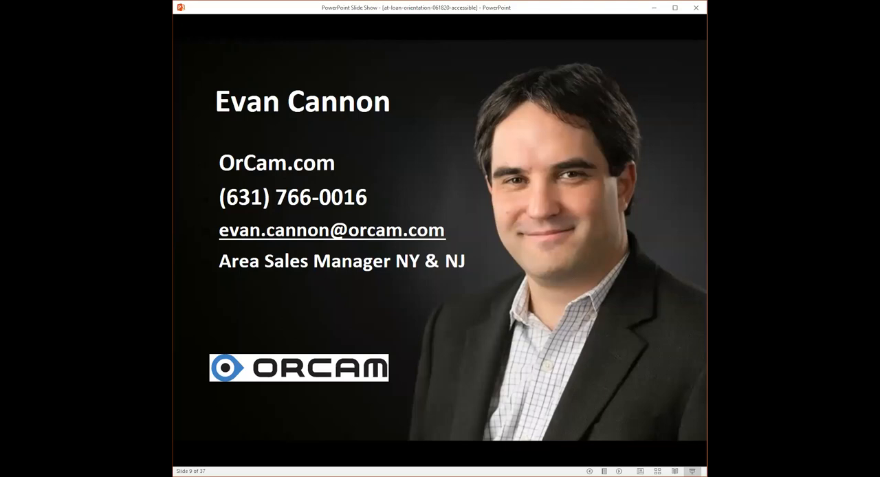
mouse_move(484, 300)
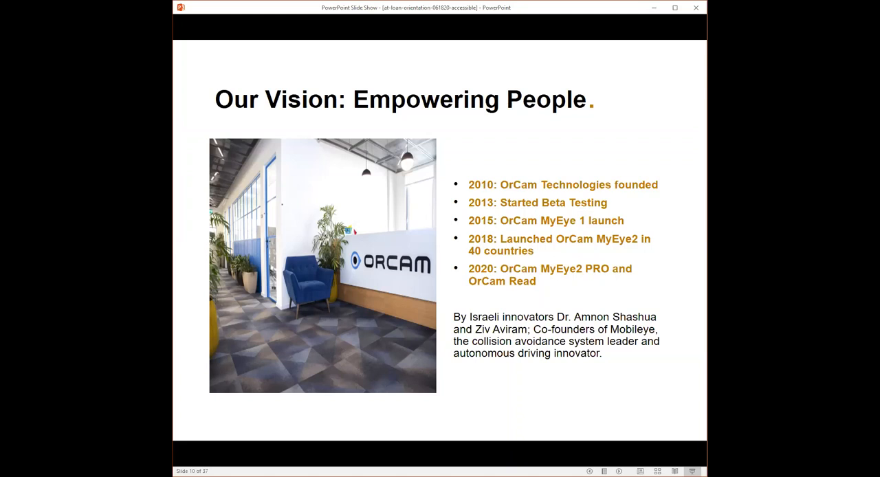
mouse_move(559, 294)
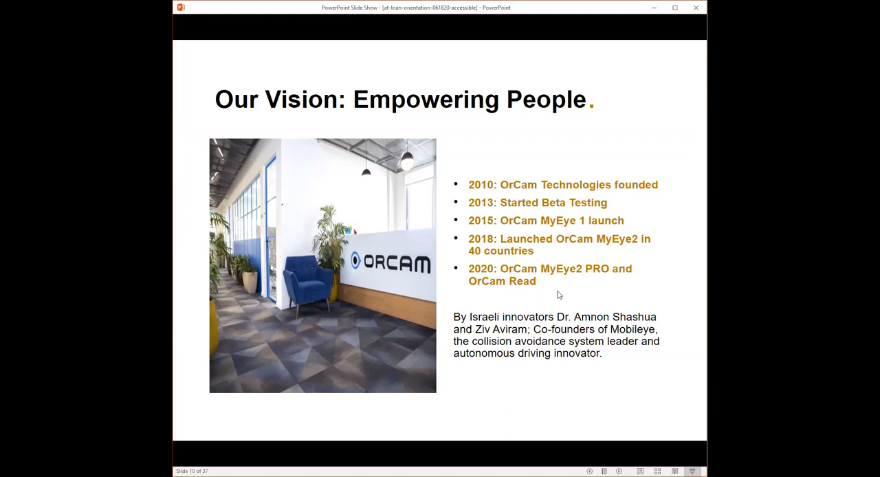
mouse_move(617, 291)
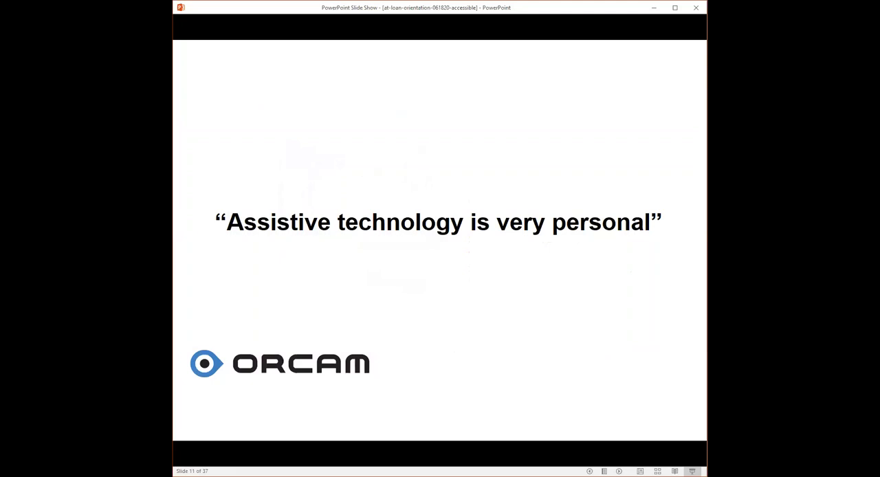
mouse_move(452, 310)
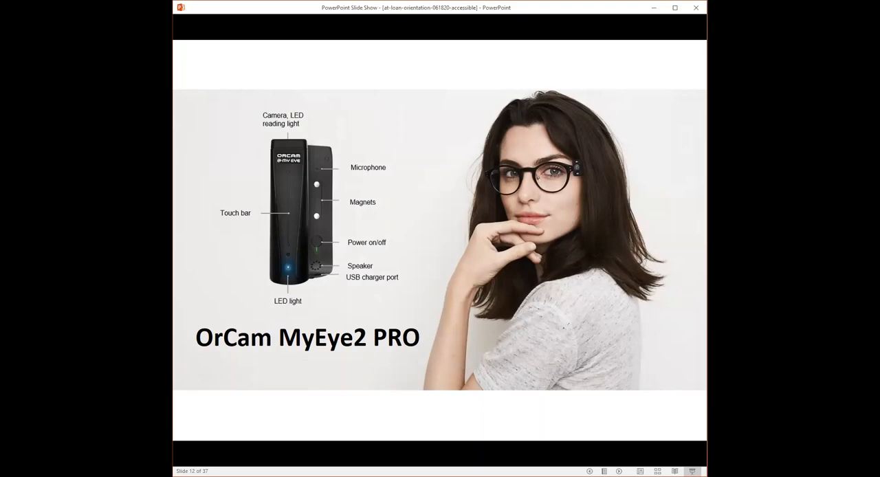
mouse_move(280, 359)
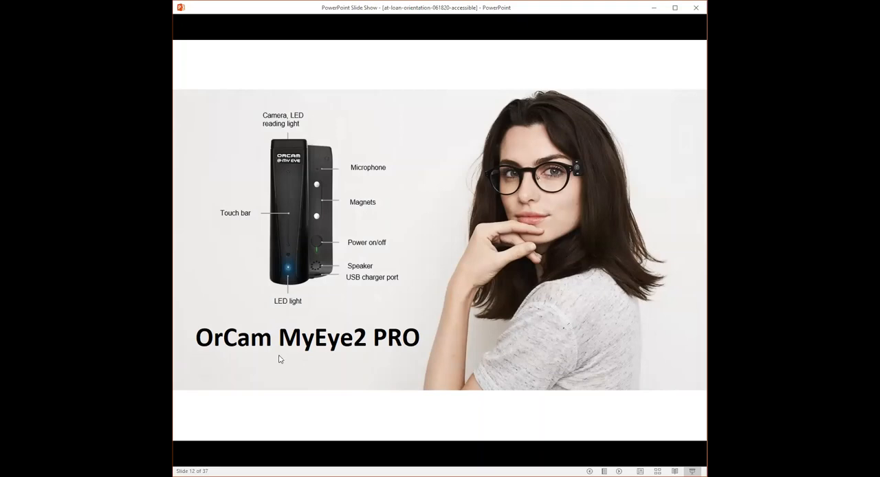
mouse_move(576, 338)
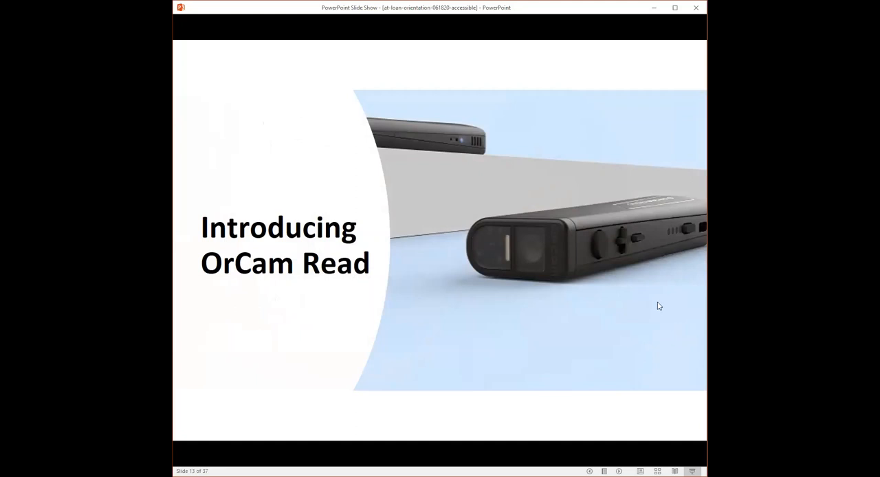
mouse_move(699, 396)
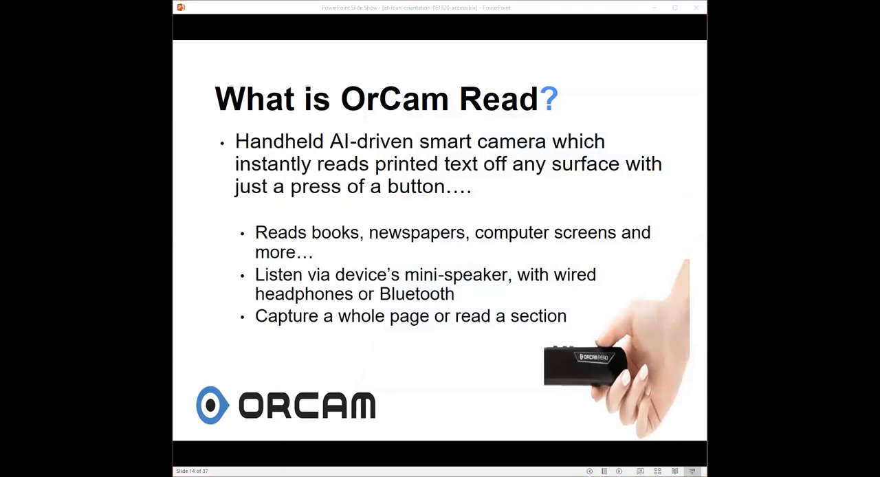
mouse_move(608, 255)
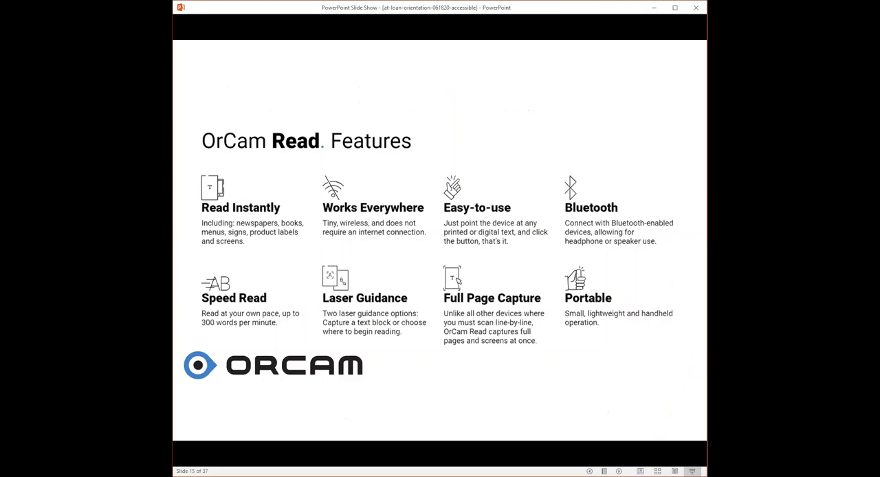
mouse_move(438, 266)
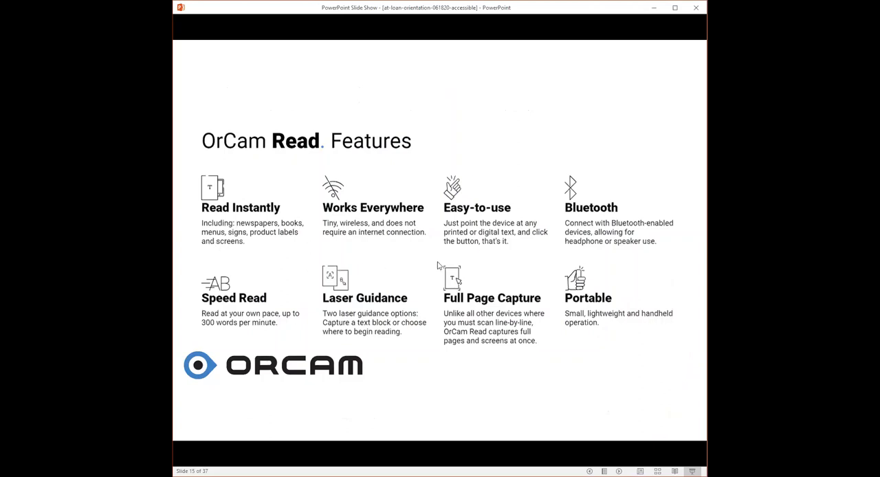
mouse_move(526, 262)
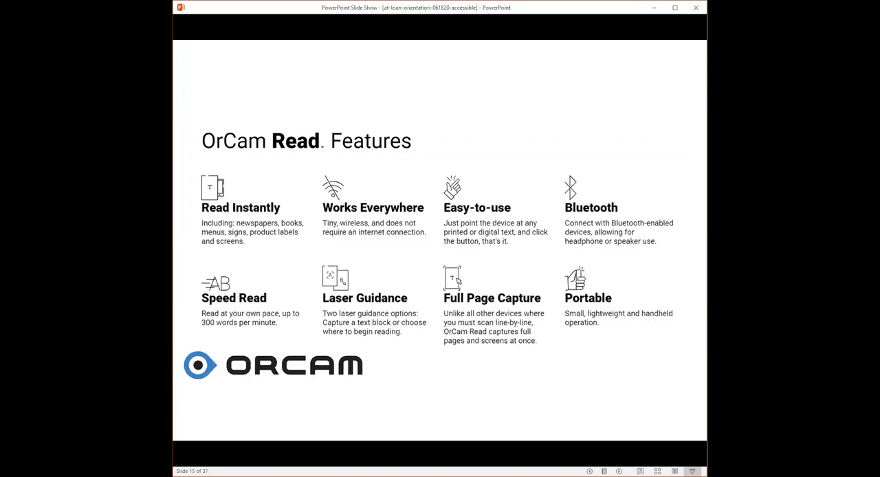
mouse_move(502, 275)
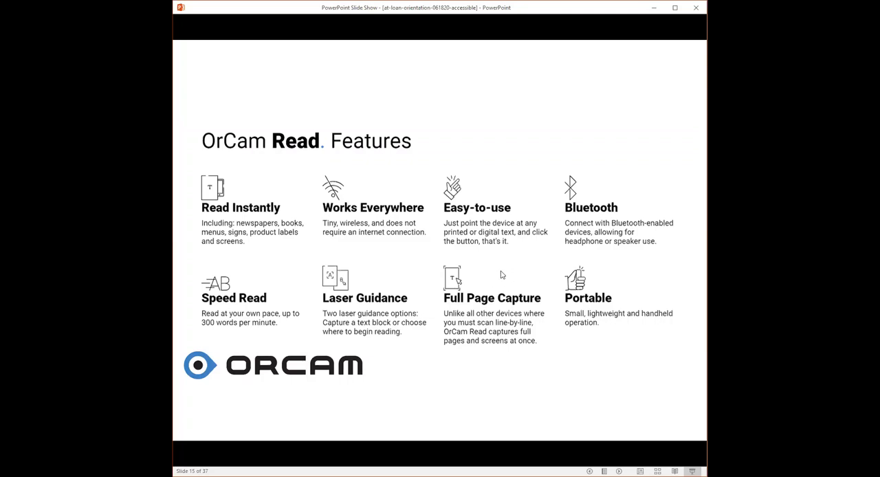
mouse_move(505, 274)
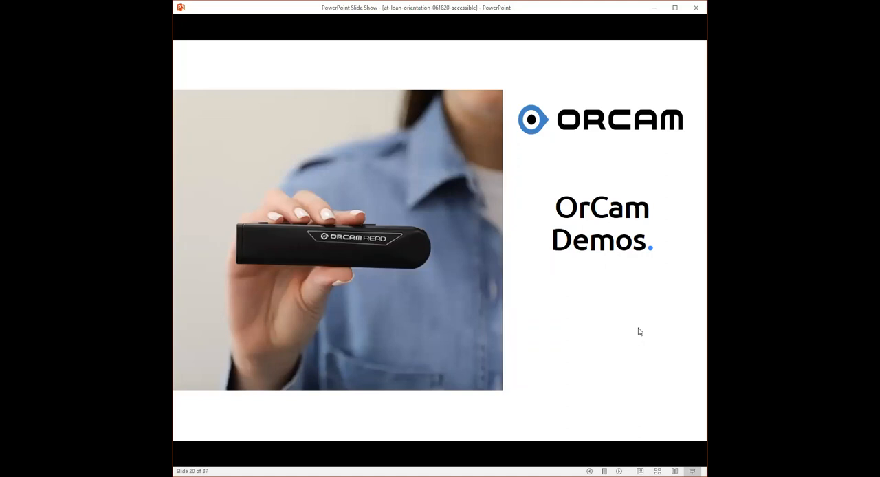
mouse_move(641, 323)
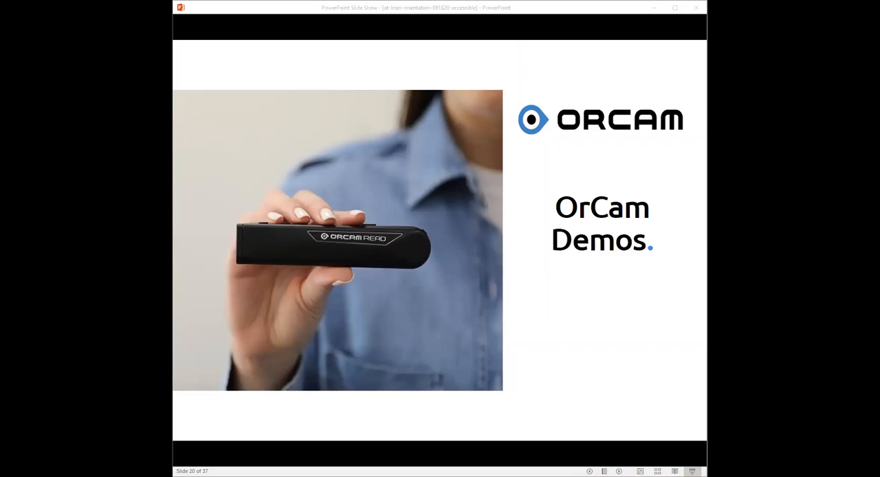
mouse_move(666, 255)
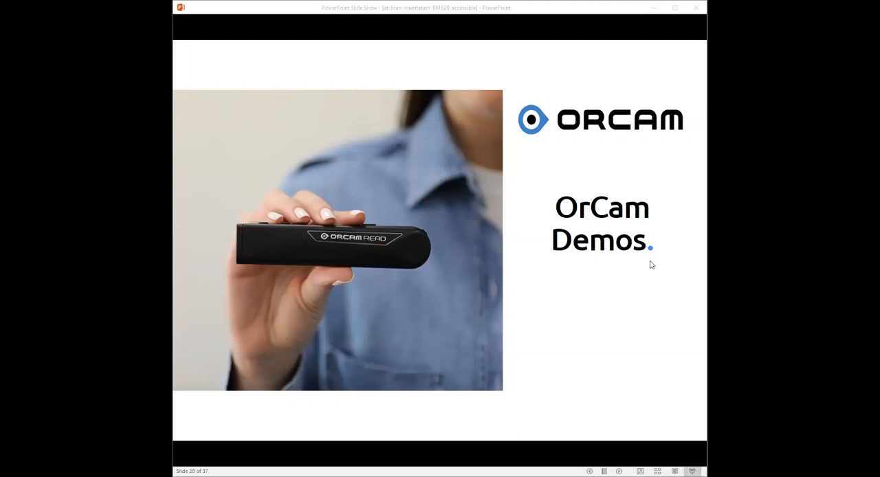
mouse_move(654, 294)
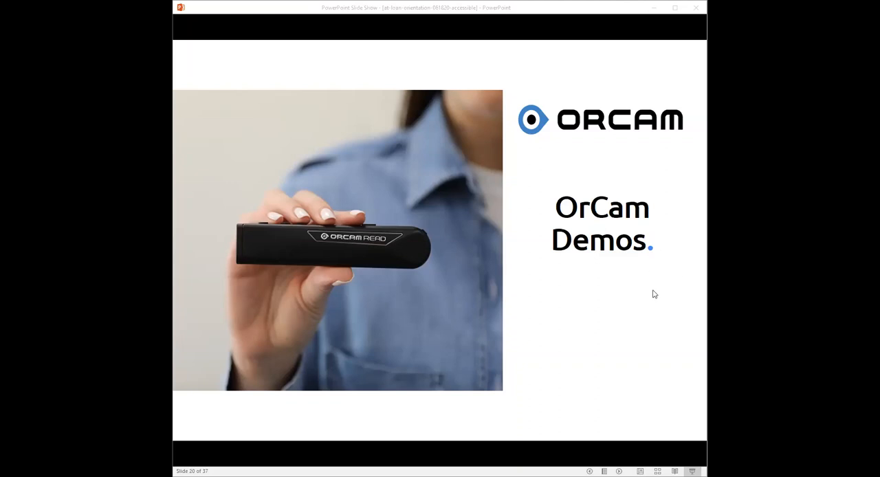
mouse_move(659, 294)
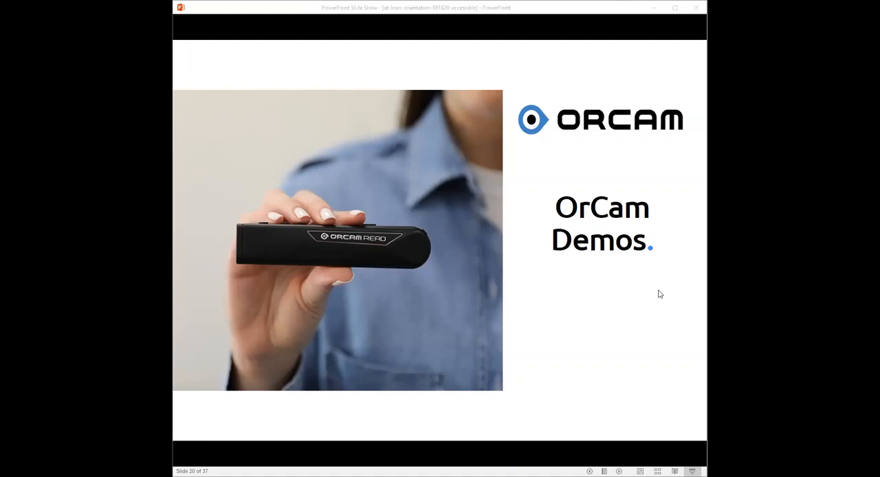
mouse_move(635, 296)
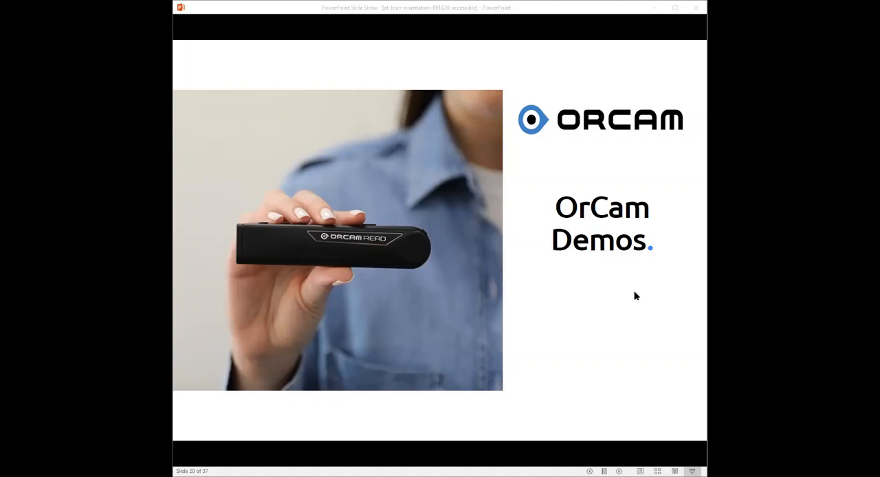
mouse_move(632, 295)
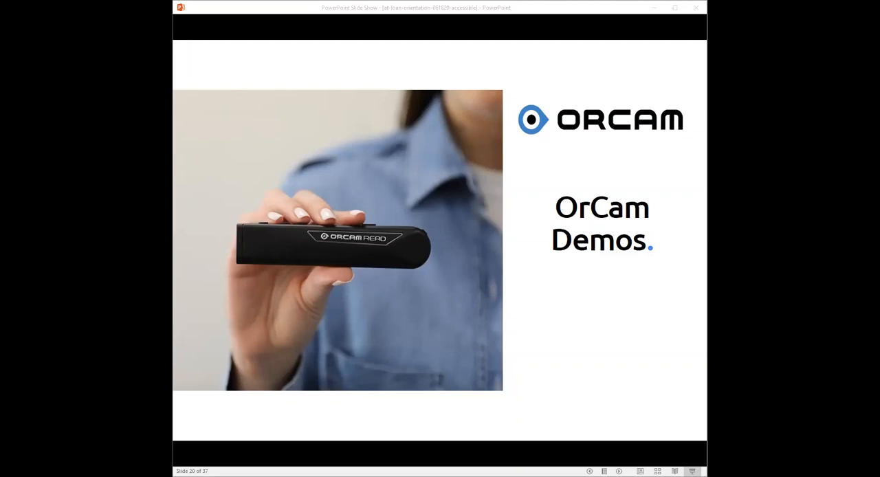
mouse_move(585, 163)
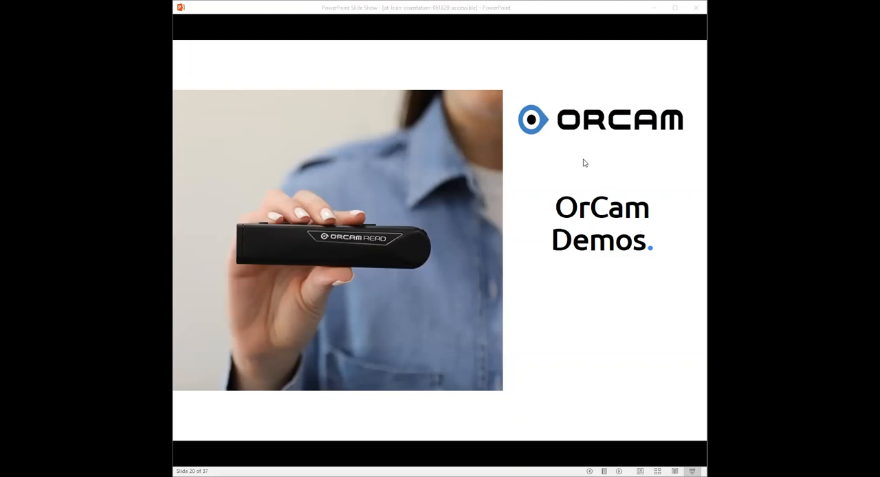
mouse_move(517, 229)
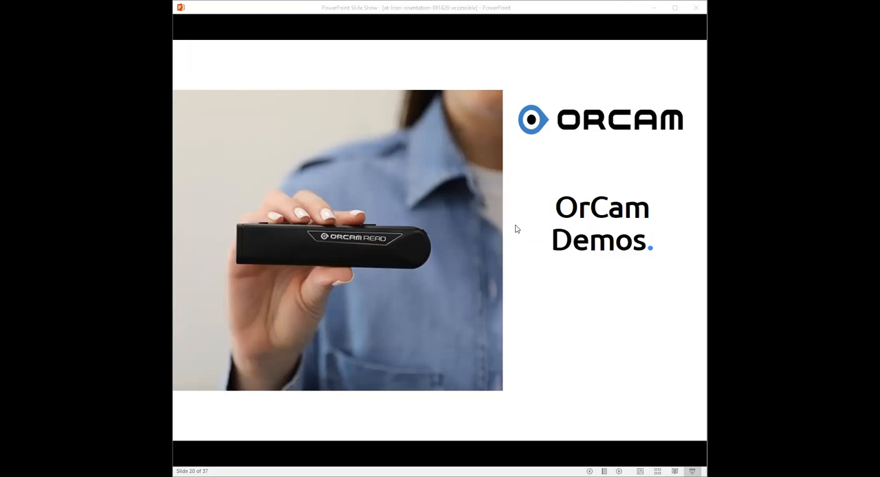
mouse_move(445, 293)
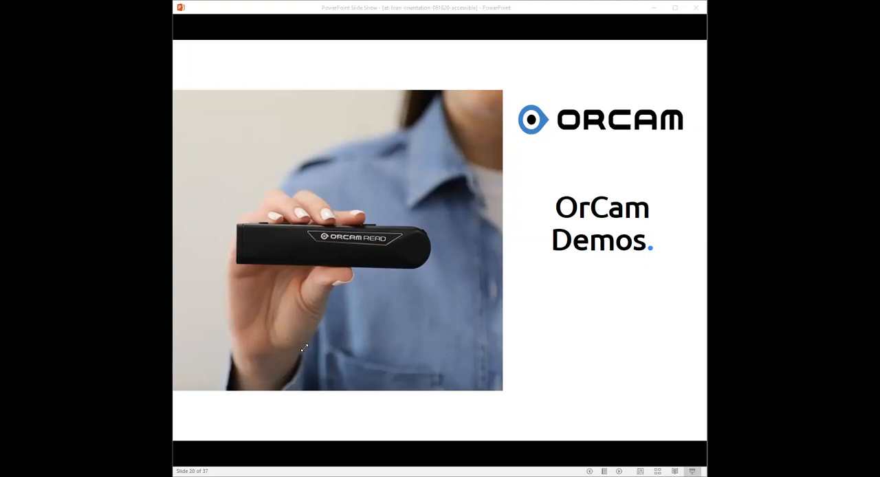
mouse_move(290, 364)
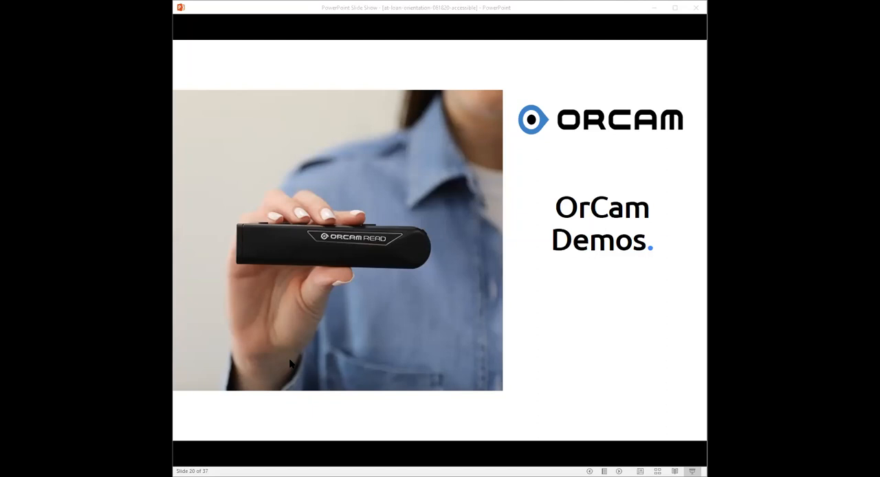
mouse_move(576, 371)
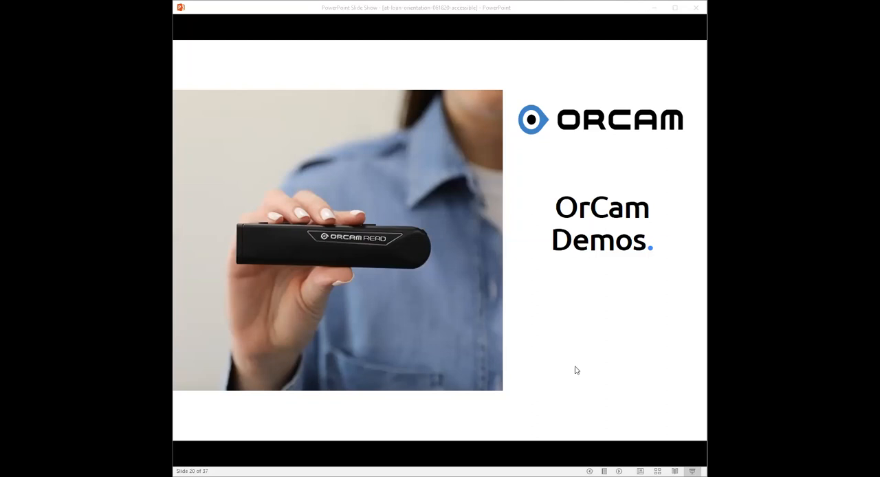
mouse_move(577, 371)
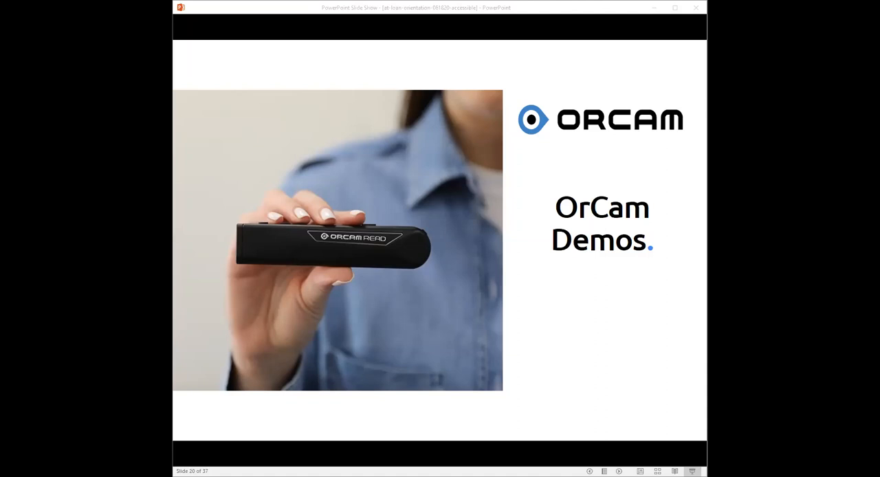
mouse_move(645, 297)
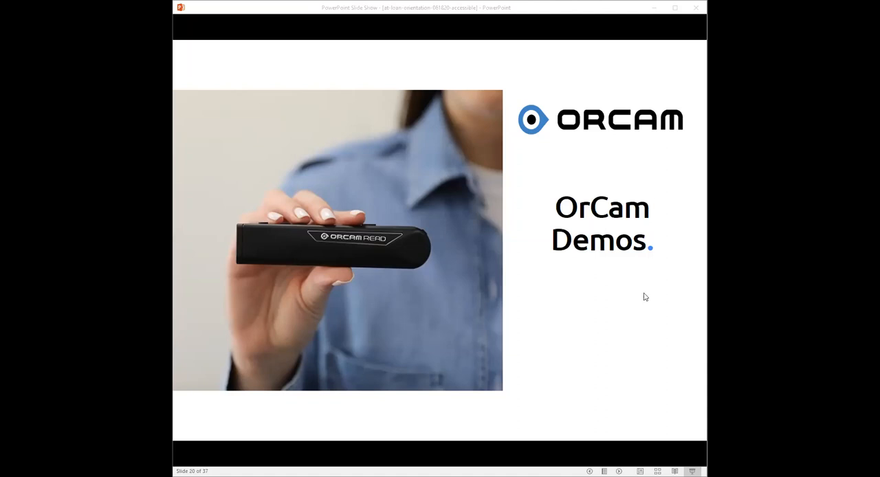
mouse_move(634, 292)
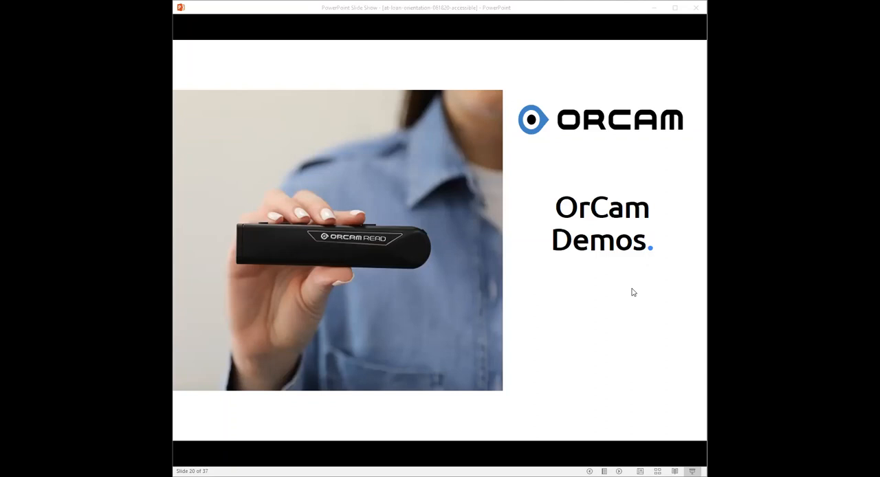
mouse_move(668, 269)
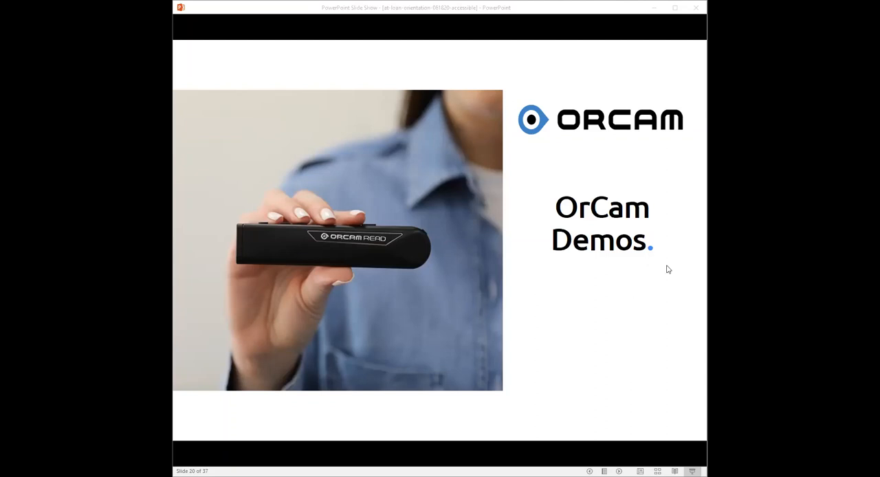
mouse_move(662, 234)
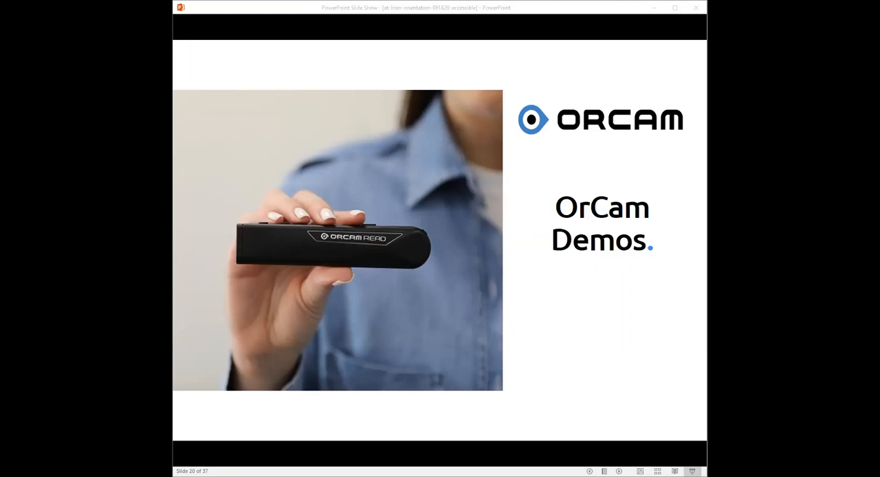
mouse_move(665, 307)
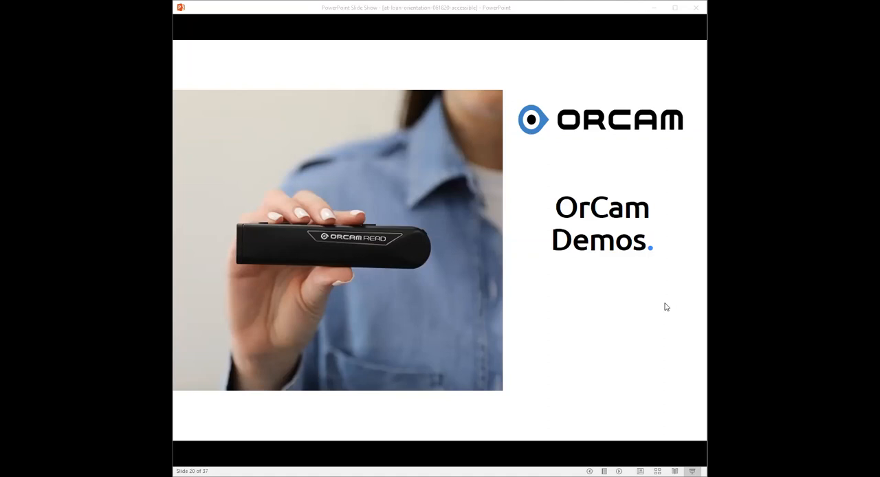
mouse_move(227, 333)
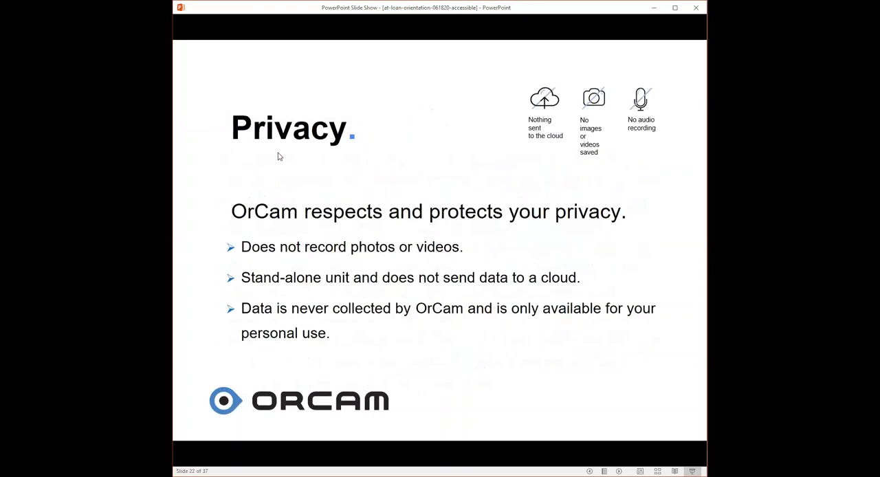
mouse_move(663, 192)
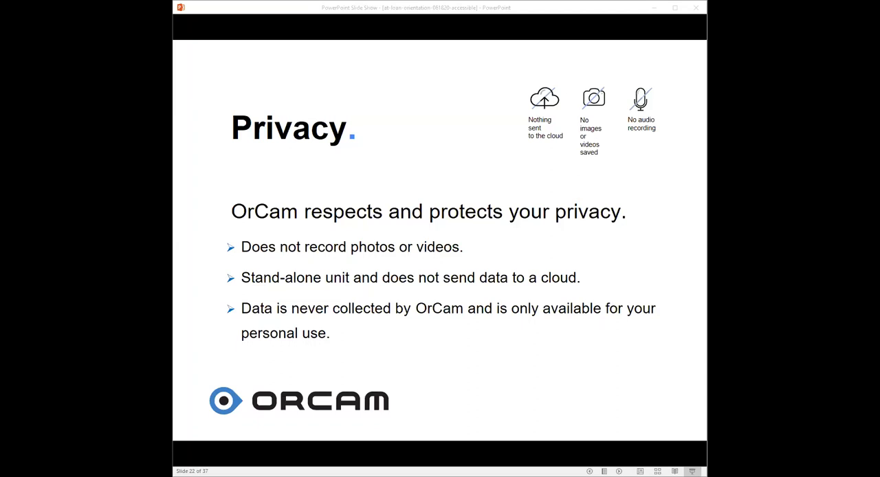
mouse_move(595, 206)
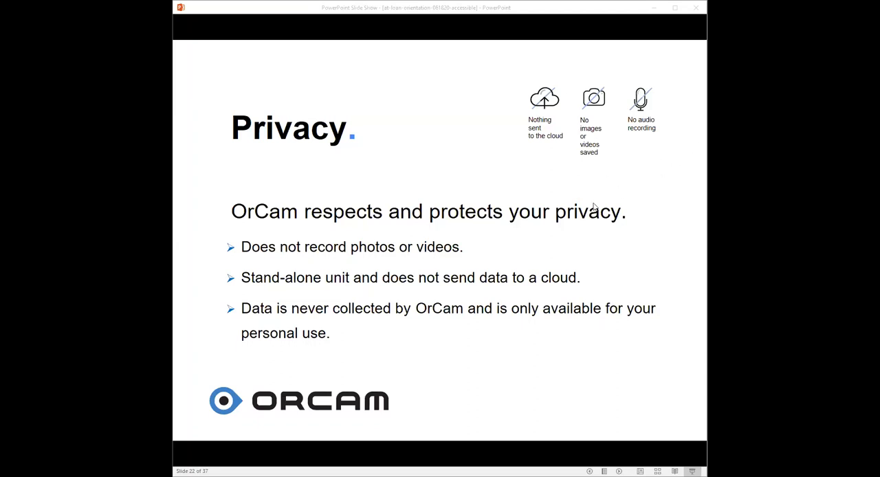
mouse_move(563, 206)
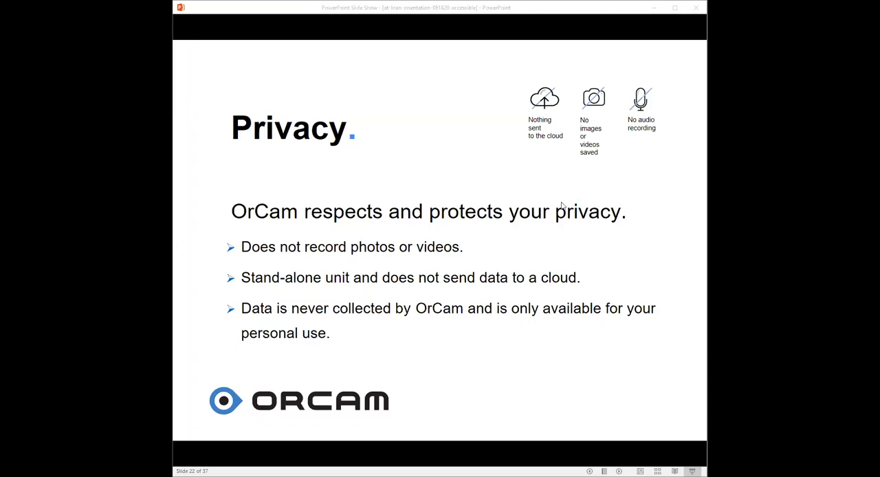
mouse_move(269, 201)
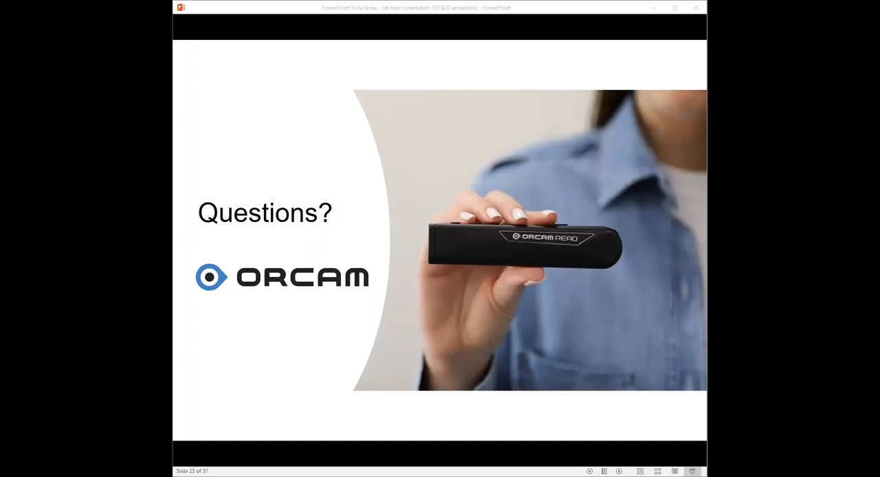
mouse_move(502, 105)
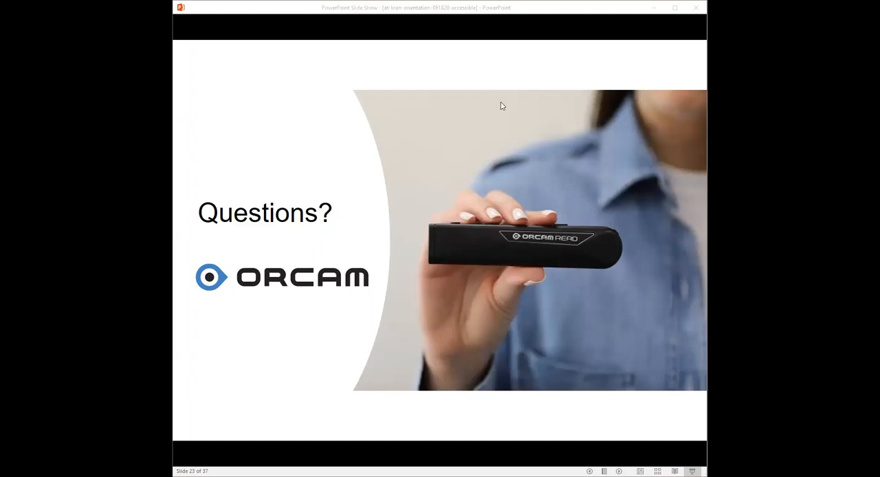
mouse_move(269, 144)
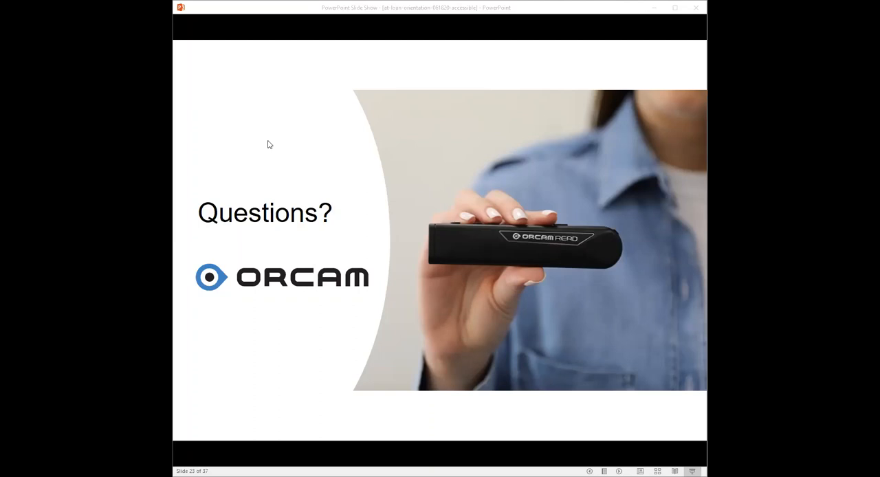
mouse_move(268, 232)
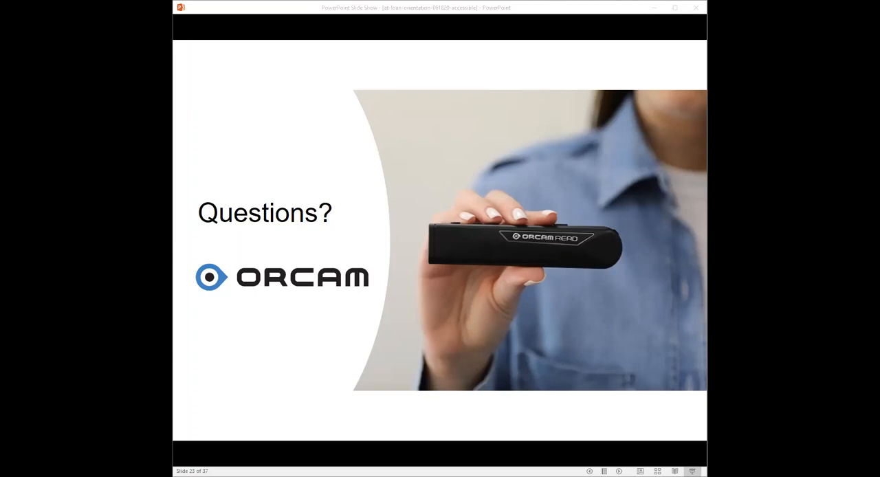
mouse_move(561, 160)
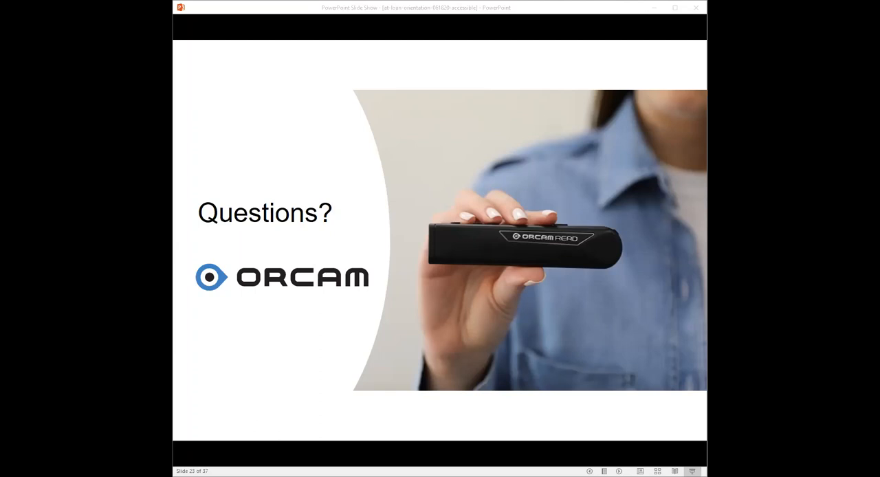
mouse_move(653, 226)
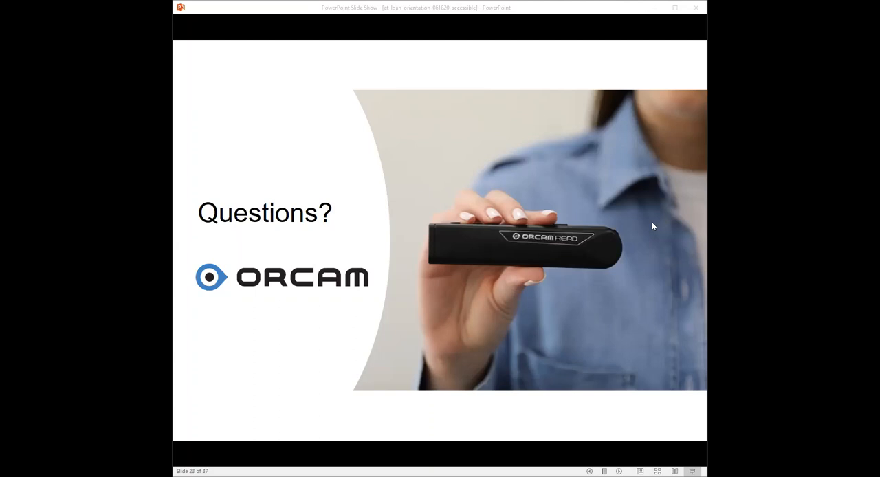
mouse_move(596, 230)
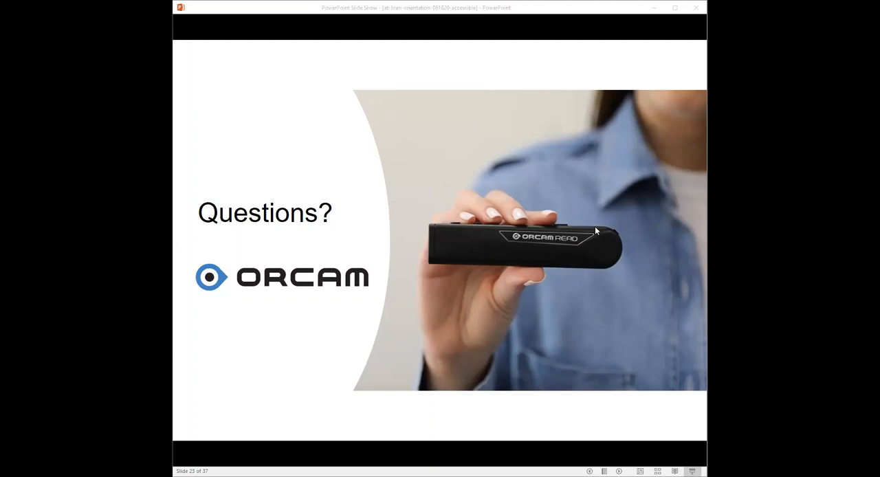
mouse_move(605, 252)
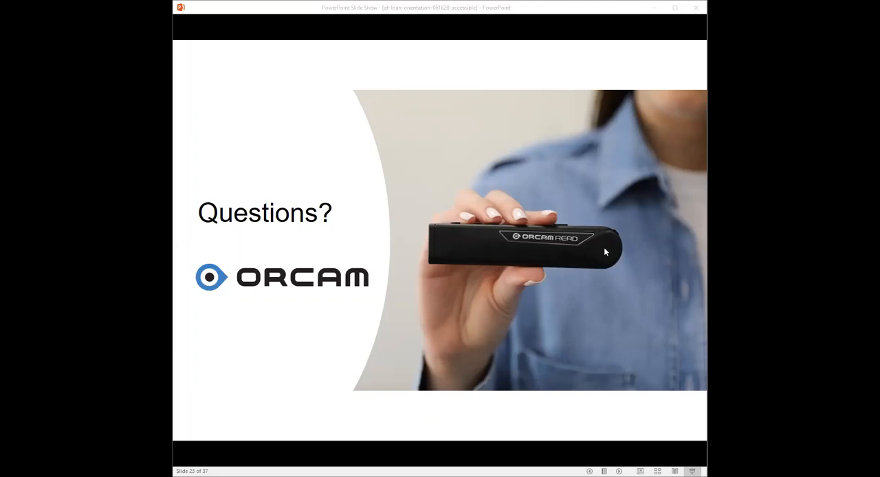
mouse_move(569, 251)
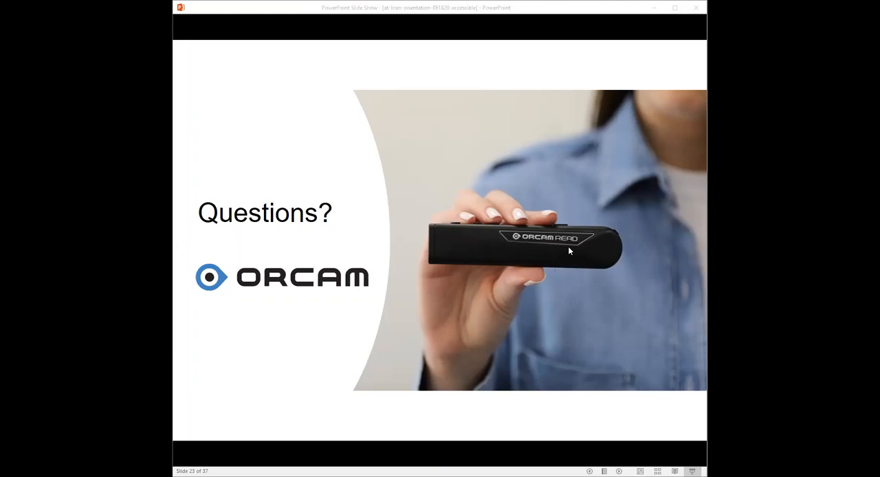
mouse_move(636, 266)
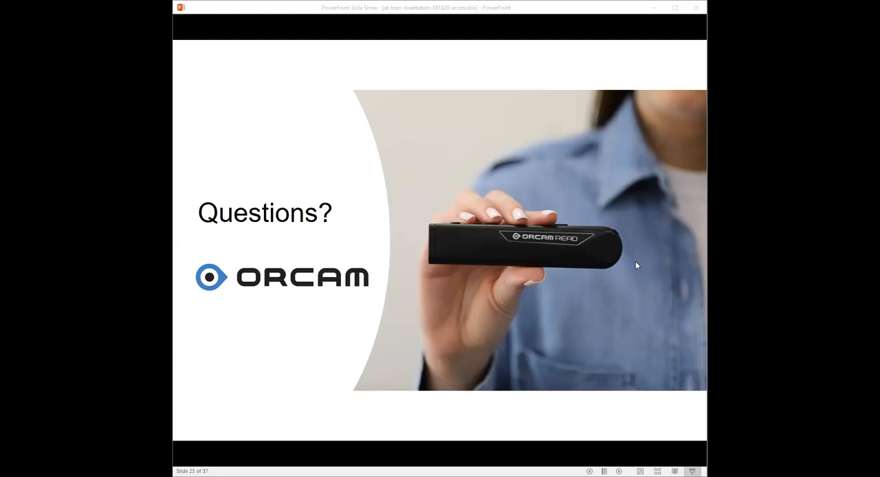
mouse_move(638, 250)
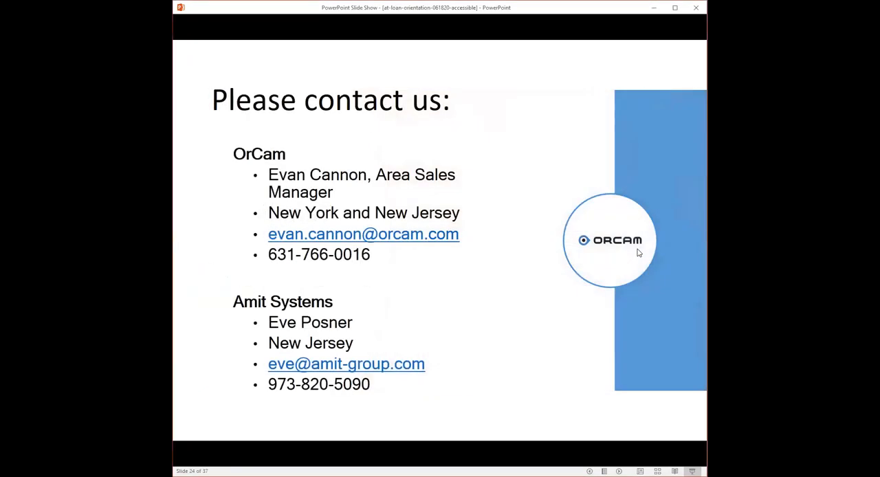
mouse_move(636, 252)
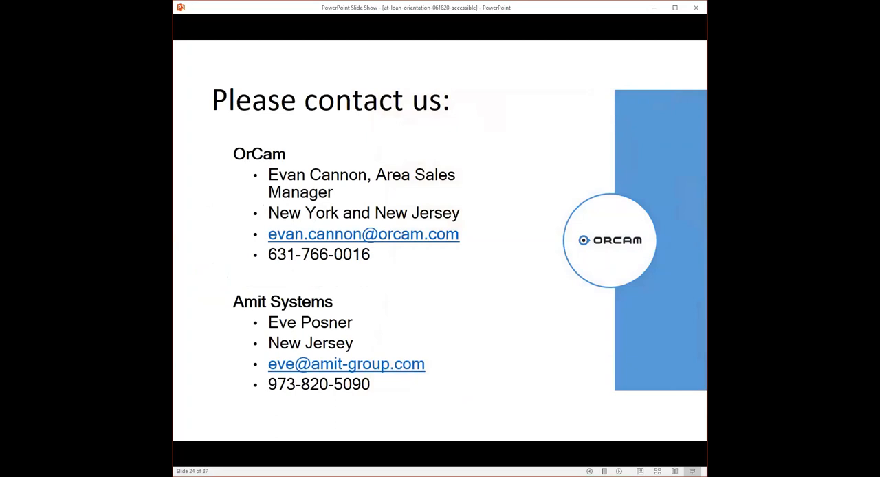
mouse_move(651, 260)
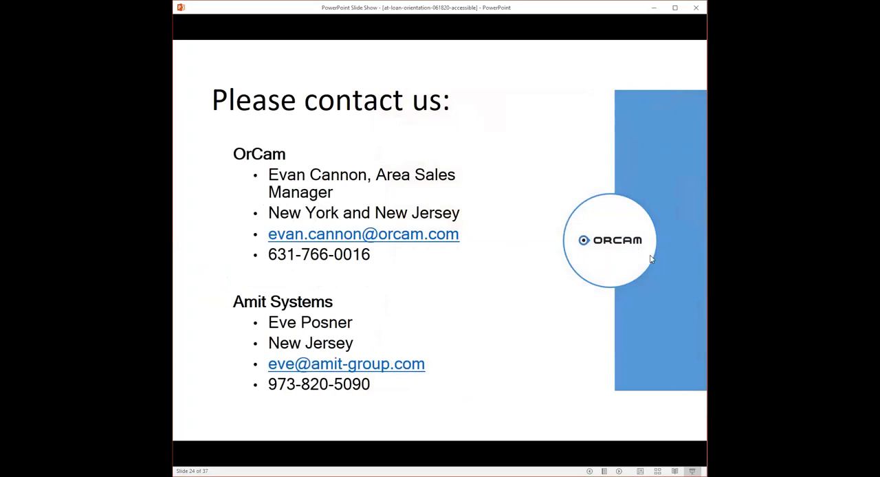
mouse_move(624, 257)
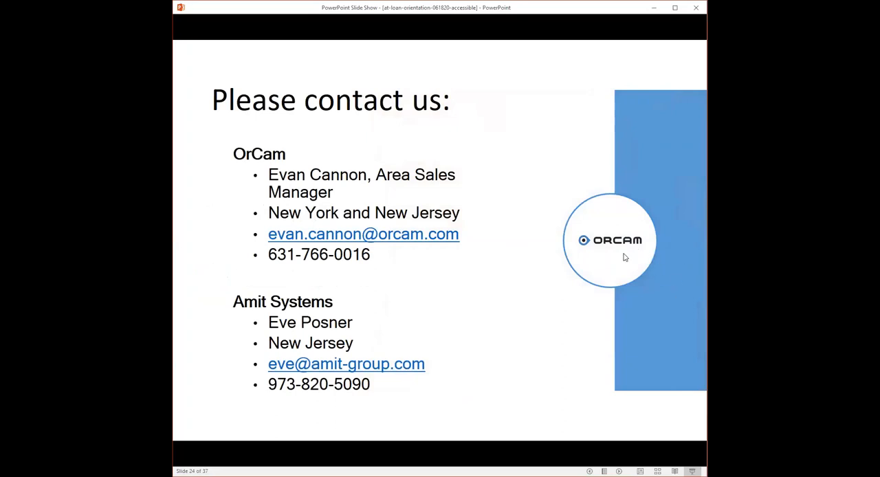
mouse_move(611, 244)
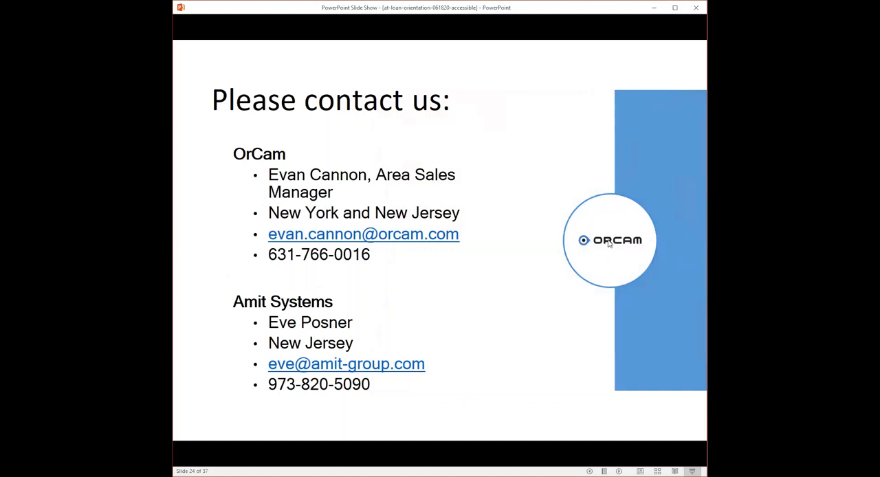
mouse_move(667, 221)
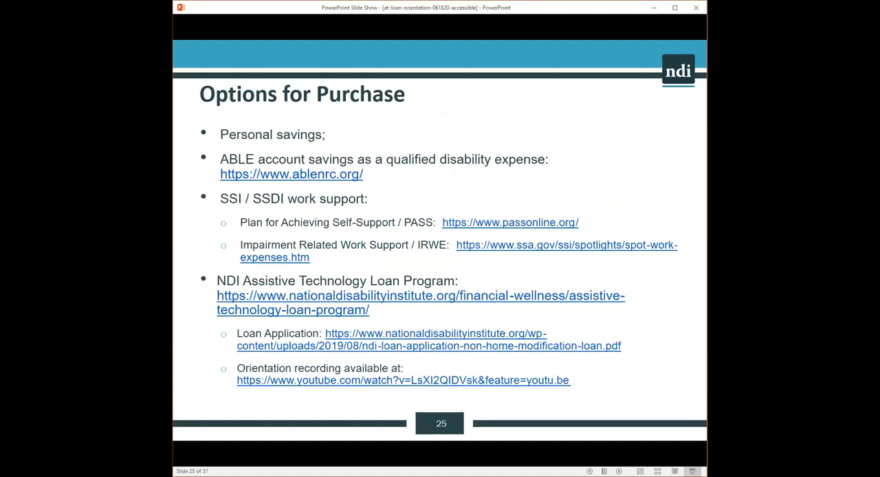
mouse_move(637, 167)
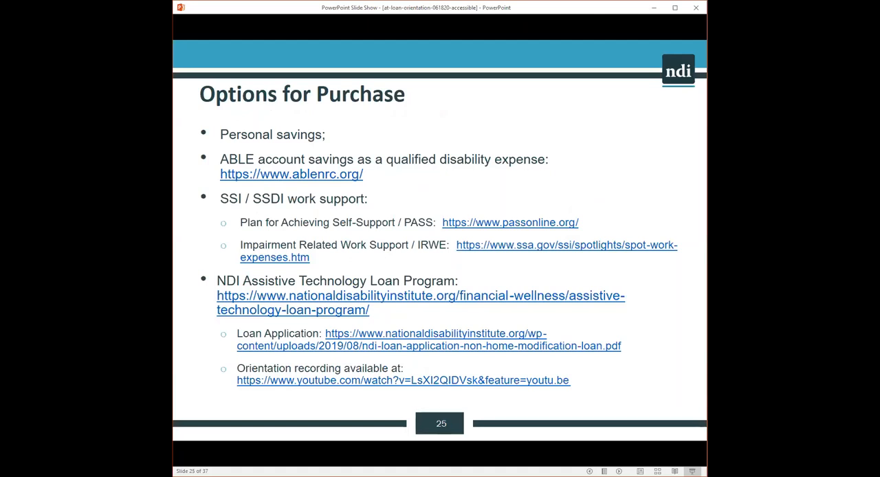
mouse_move(632, 133)
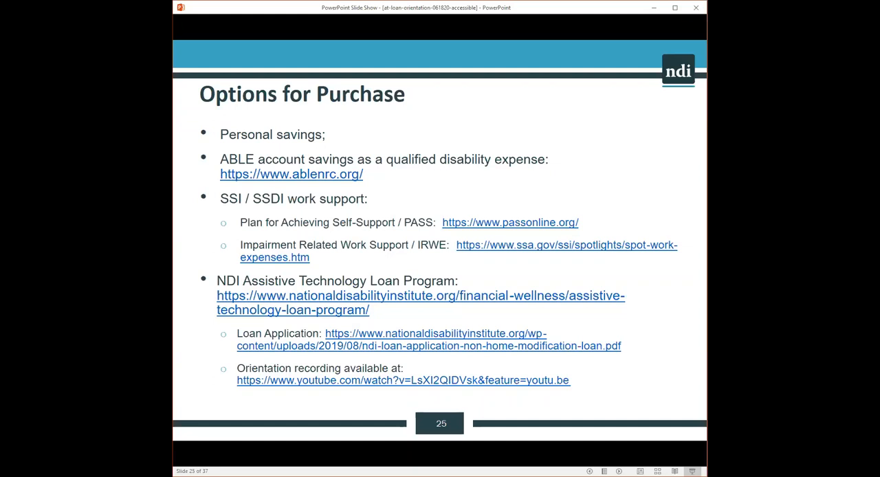
mouse_move(521, 234)
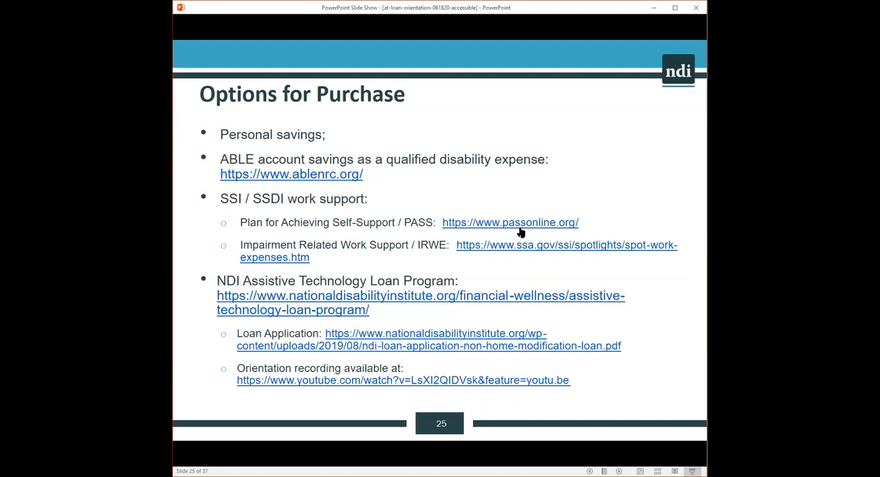
mouse_move(696, 128)
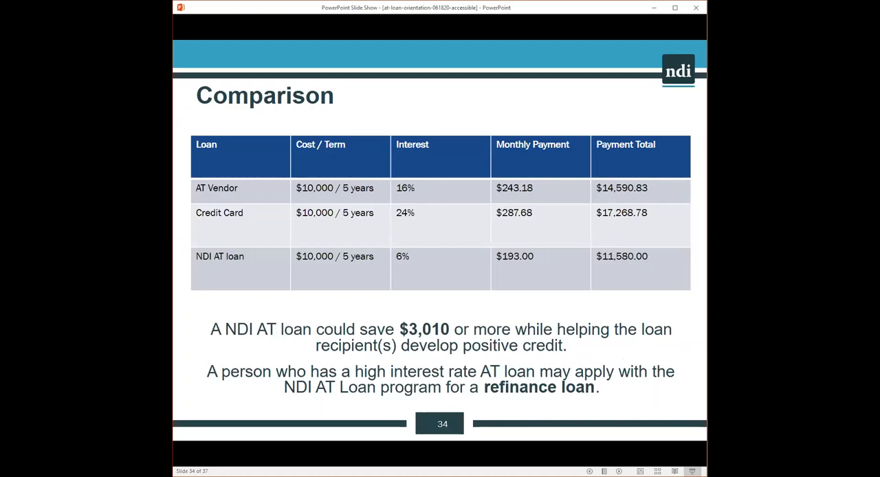
mouse_move(693, 403)
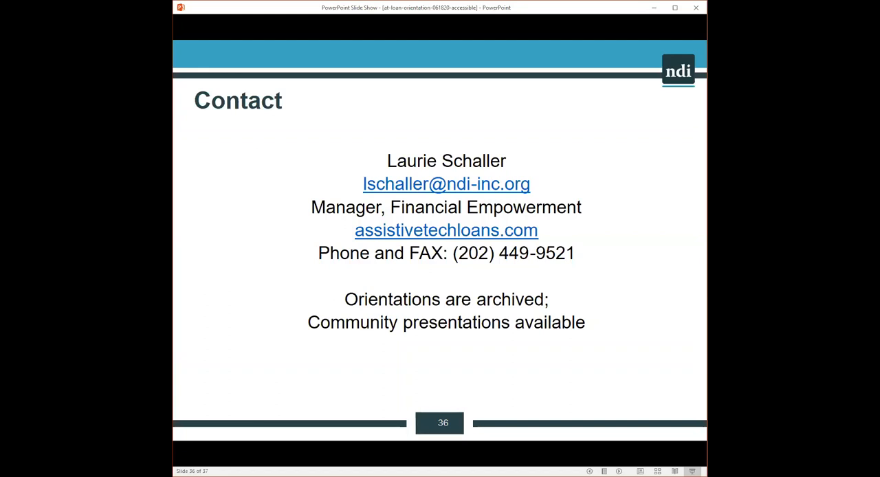
mouse_move(497, 403)
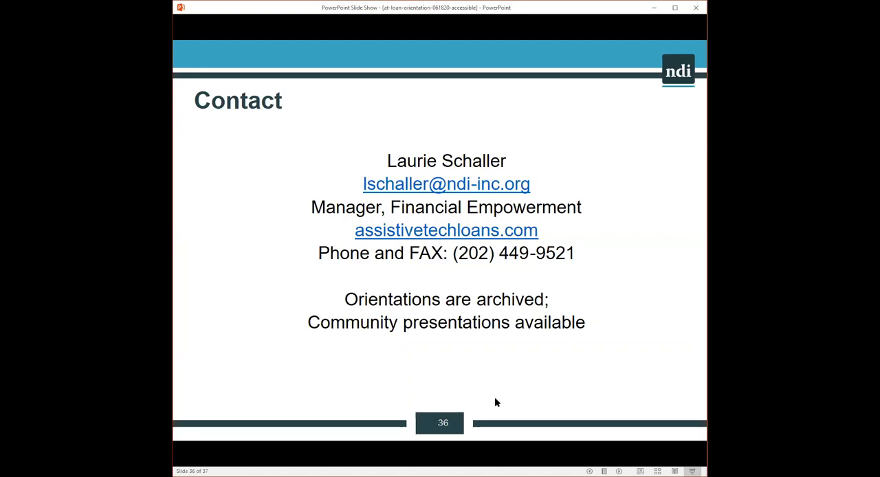
mouse_move(519, 388)
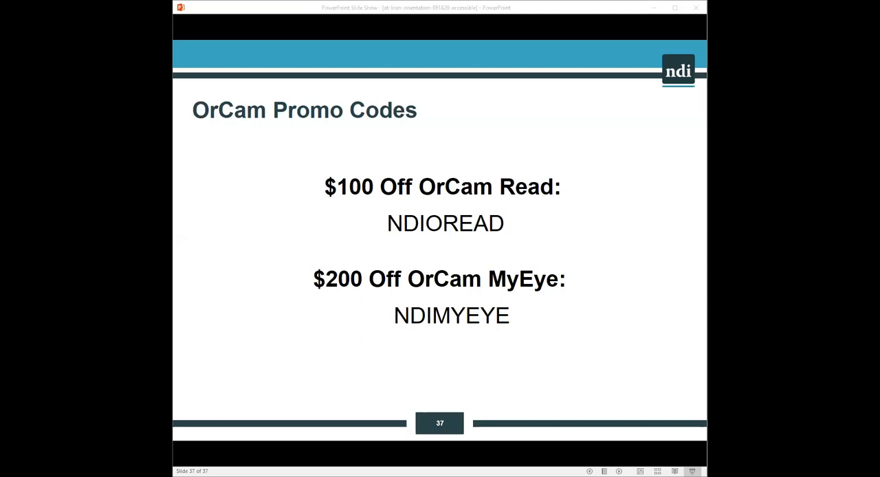
mouse_move(693, 172)
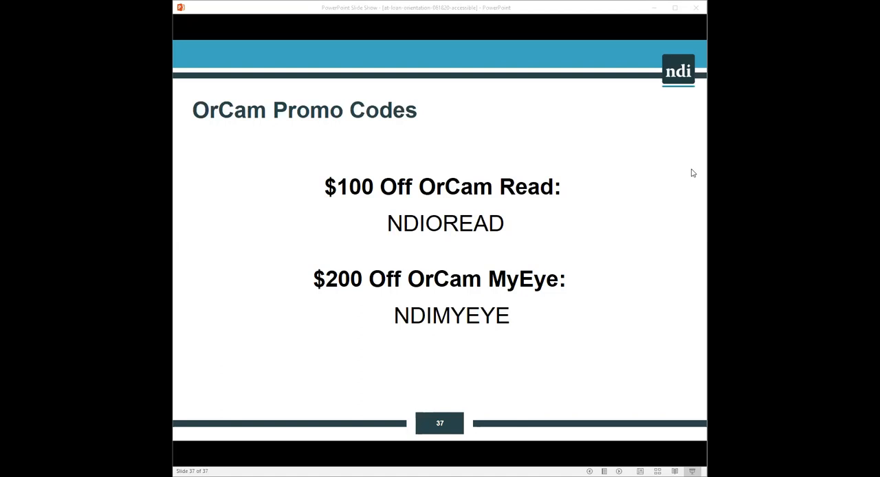
mouse_move(676, 200)
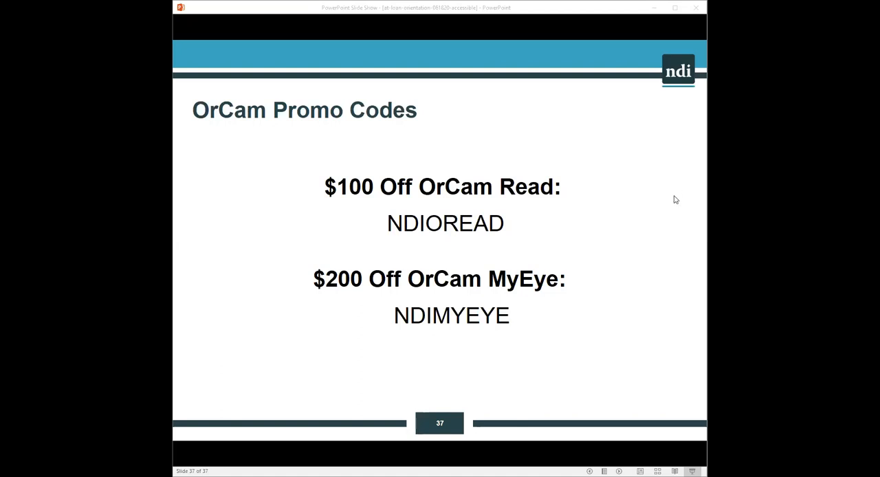